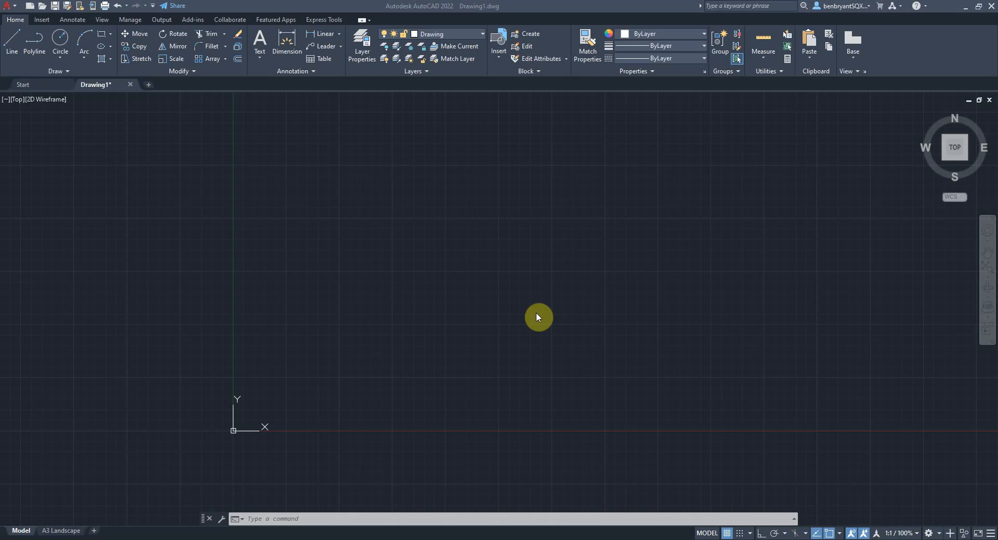
mouse_move(215, 153)
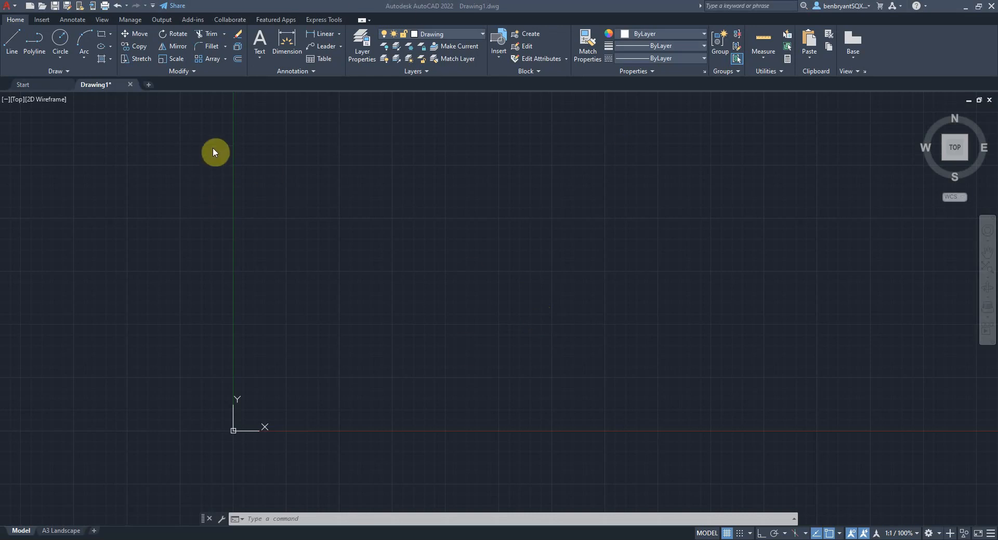
mouse_move(145, 162)
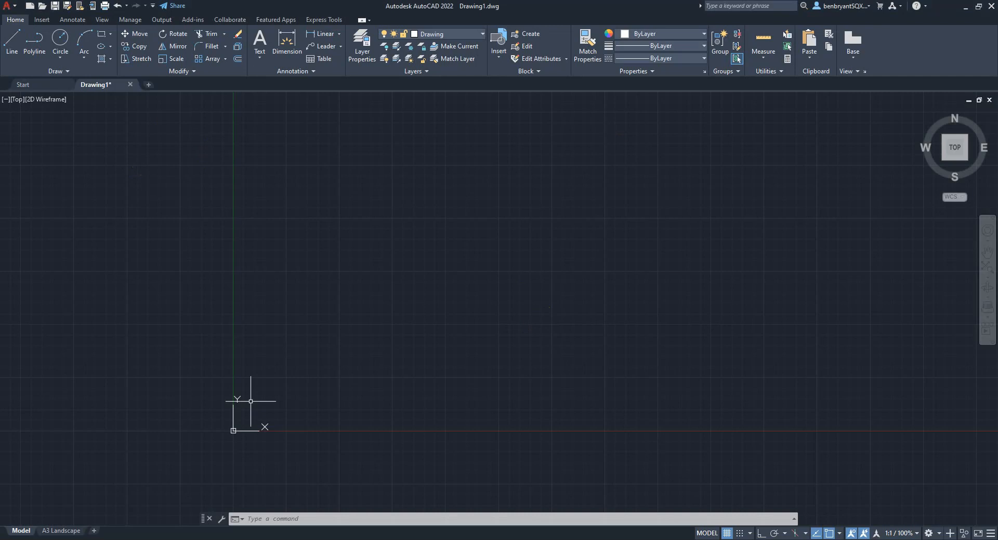
- Draw a 297 x 210 rectangle with its first corner at the origin 0,0
type("rec")
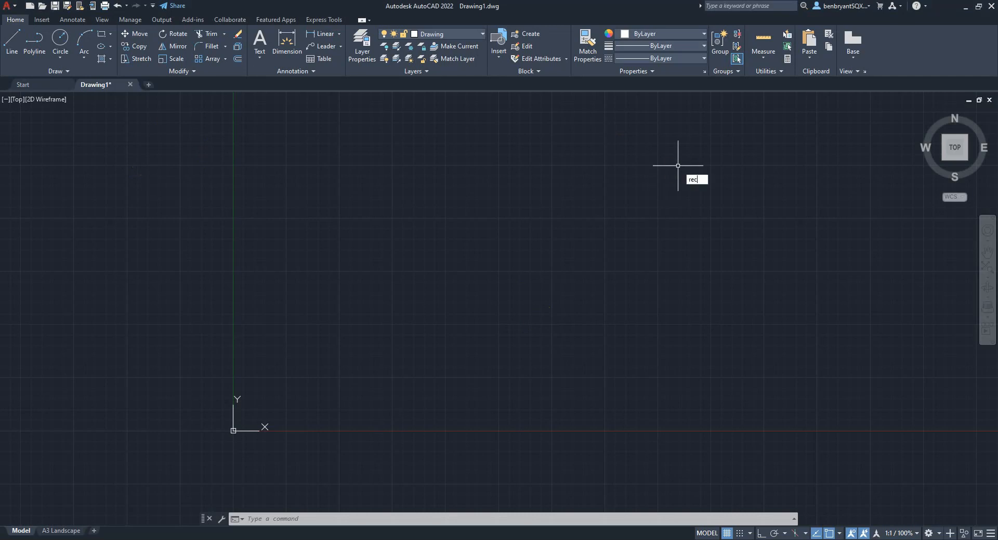
key("enter")
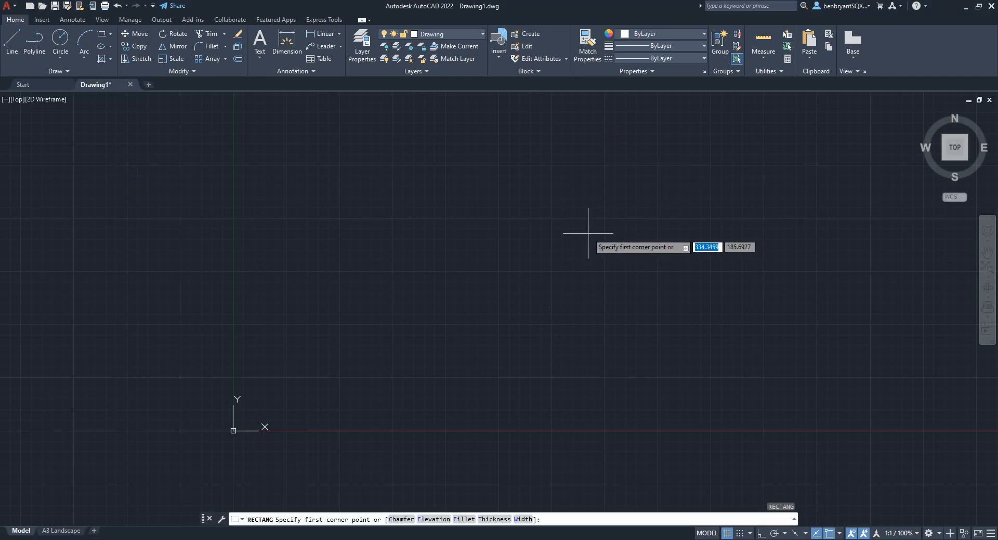
left_click(233, 430)
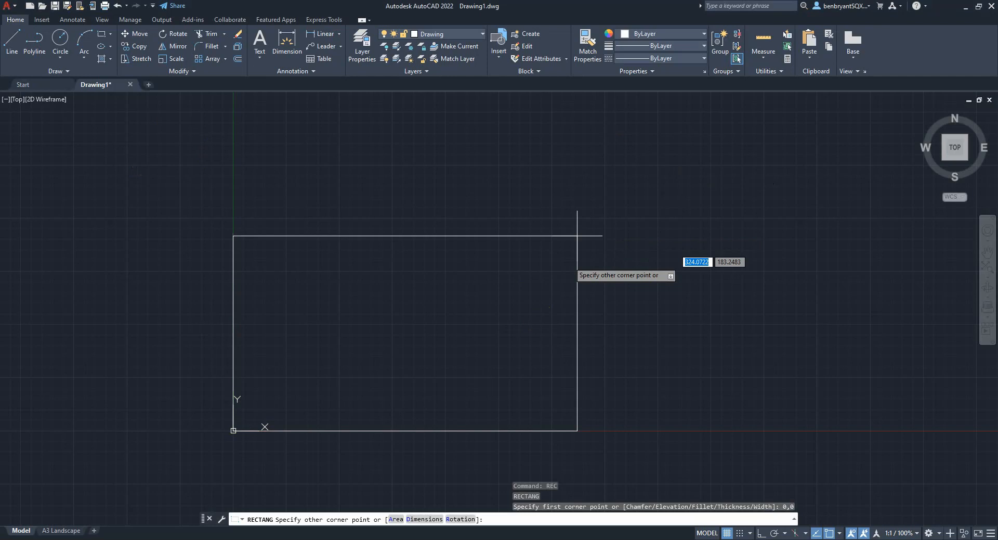
mouse_move(611, 184)
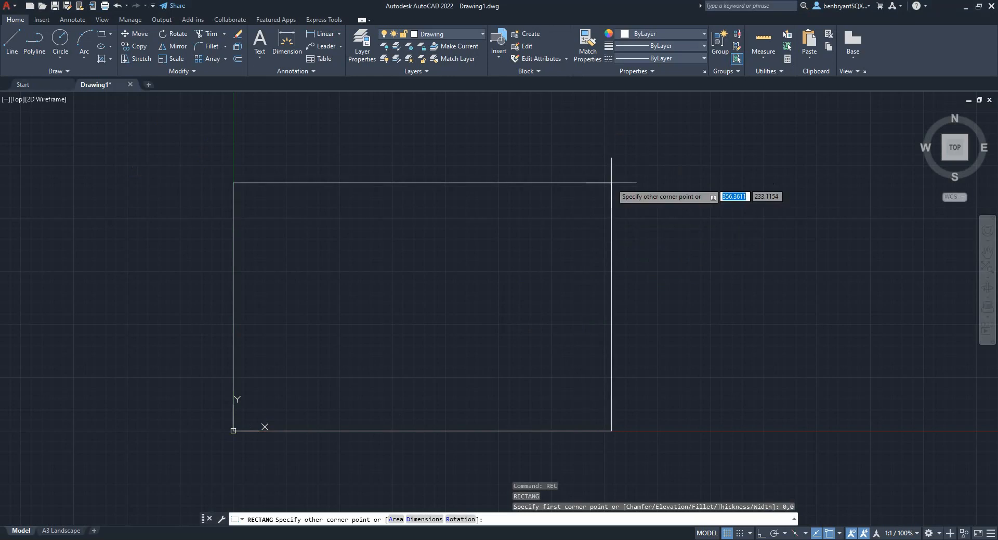
type("297")
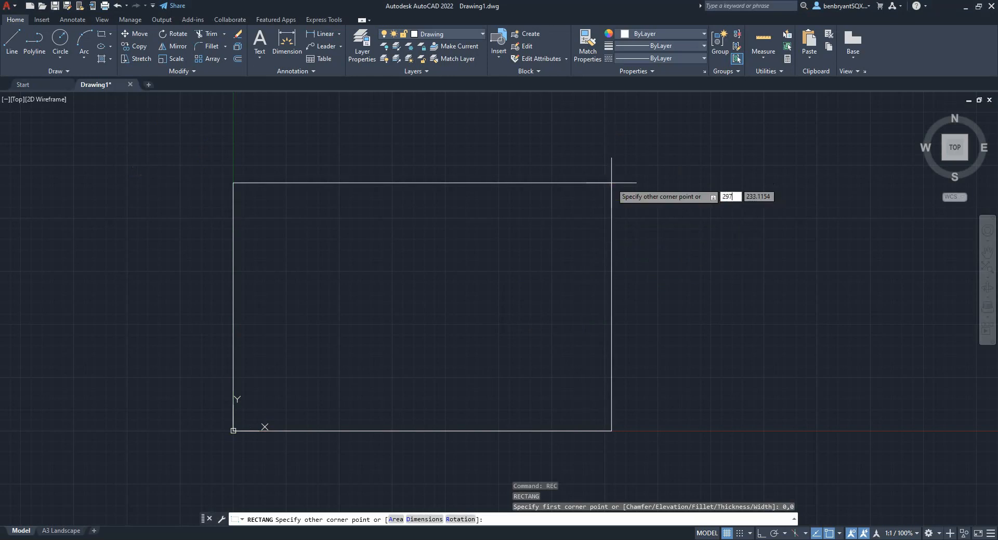
type("2")
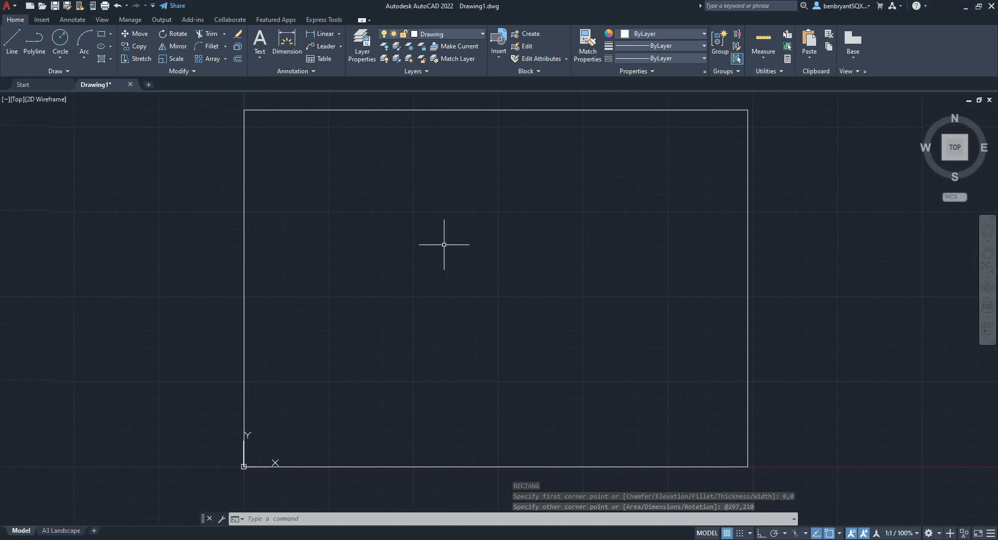
- Explode the sheet rectangle, offset its edges inward and trim the overhanging corner ends
type("explof")
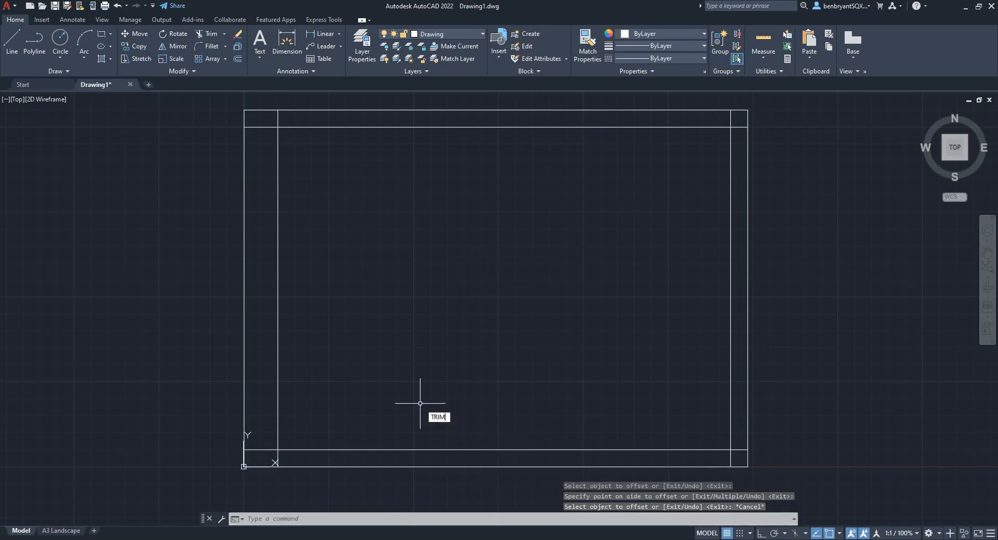
left_click(270, 443)
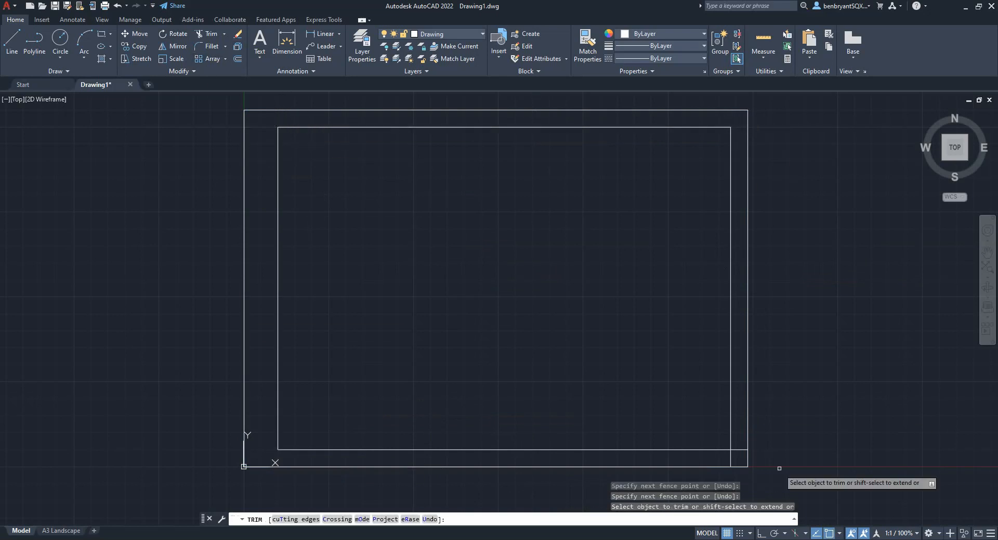
mouse_move(732, 458)
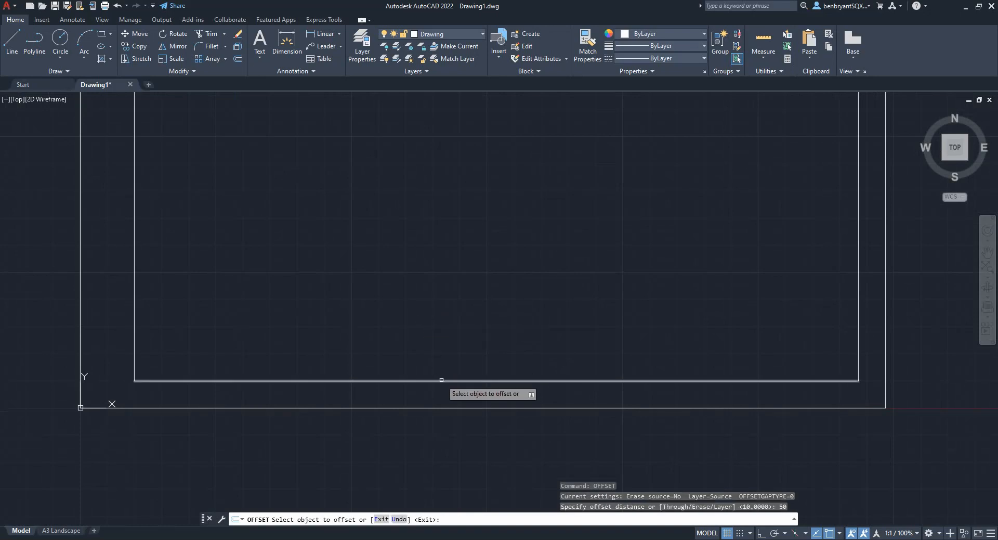
- Offset the bottom inner border line upward by 50 and then by 25
left_click(440, 378)
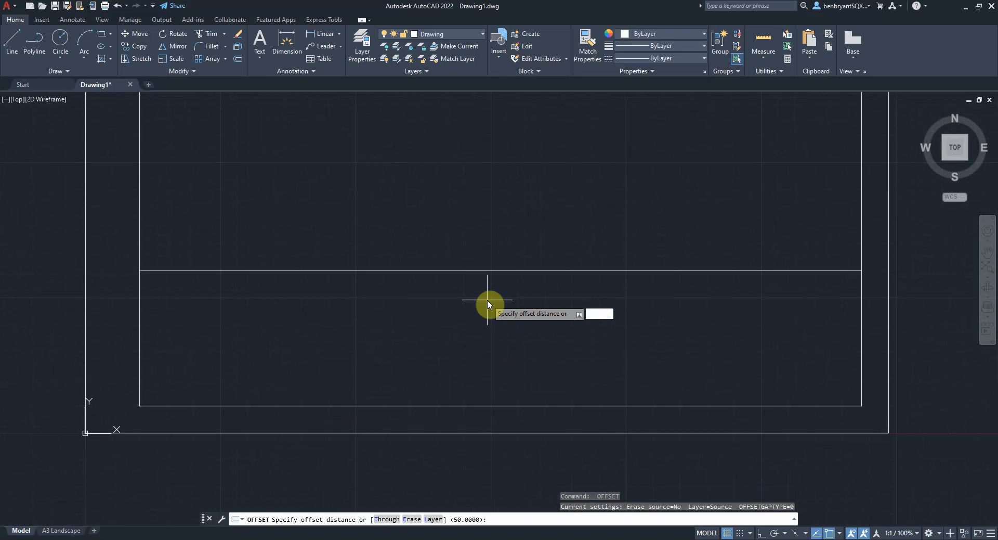
type("25")
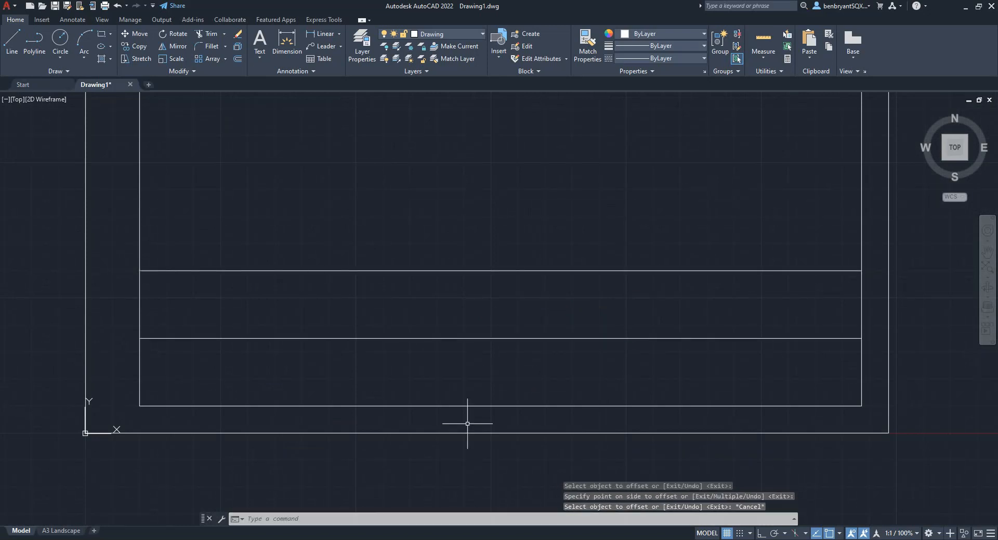
mouse_move(342, 355)
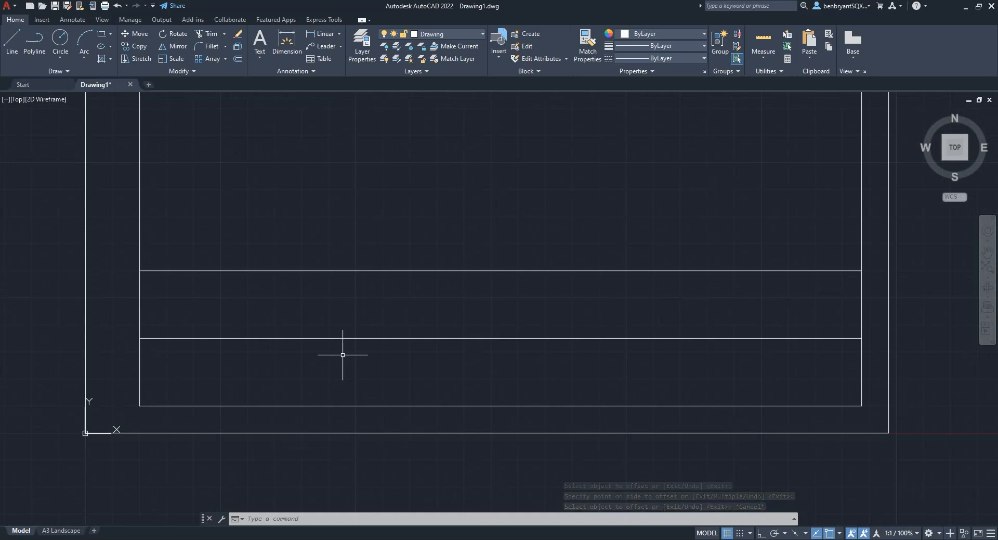
mouse_move(147, 324)
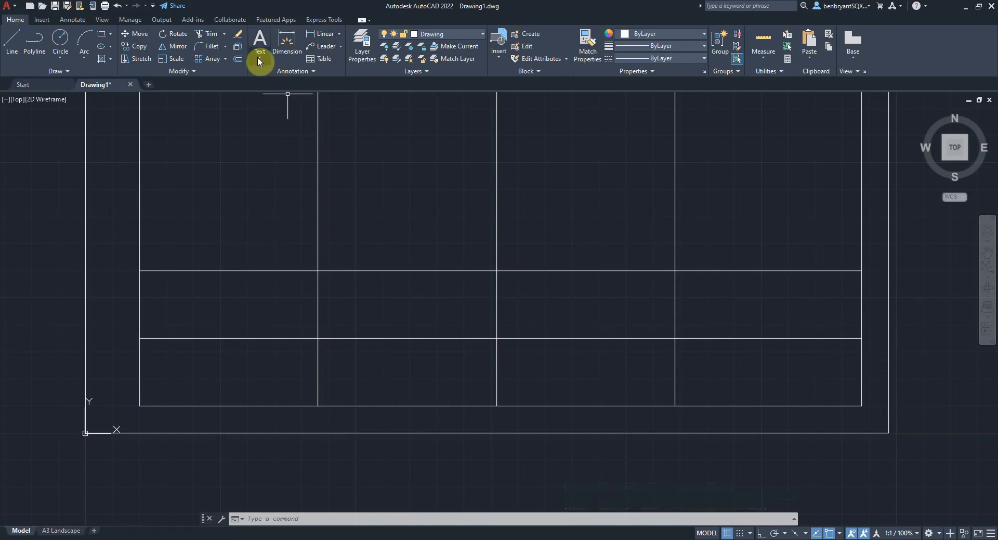
- Add single-line labels NAME: and TITLE: at height 2.5, rotation 0
left_click(259, 45)
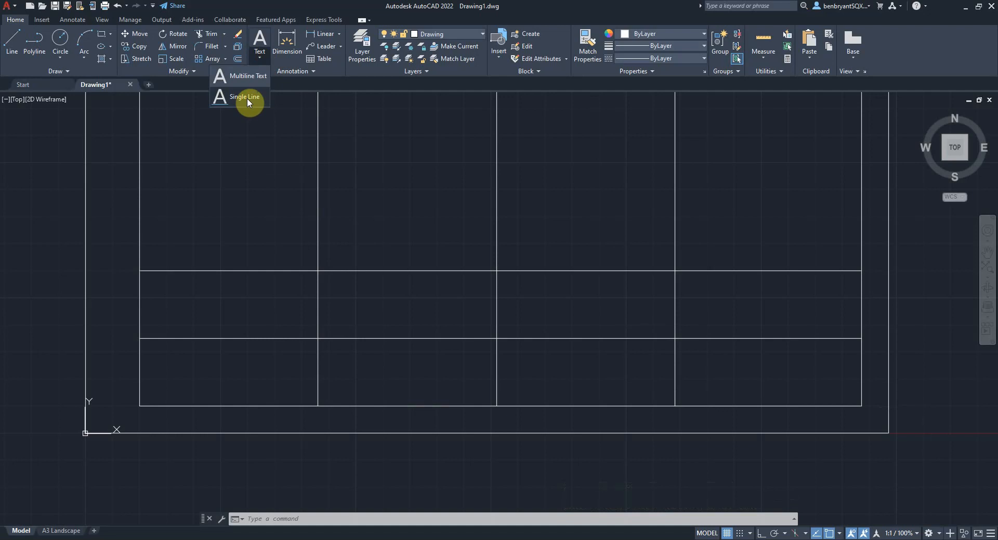
left_click(244, 96)
type("2.5")
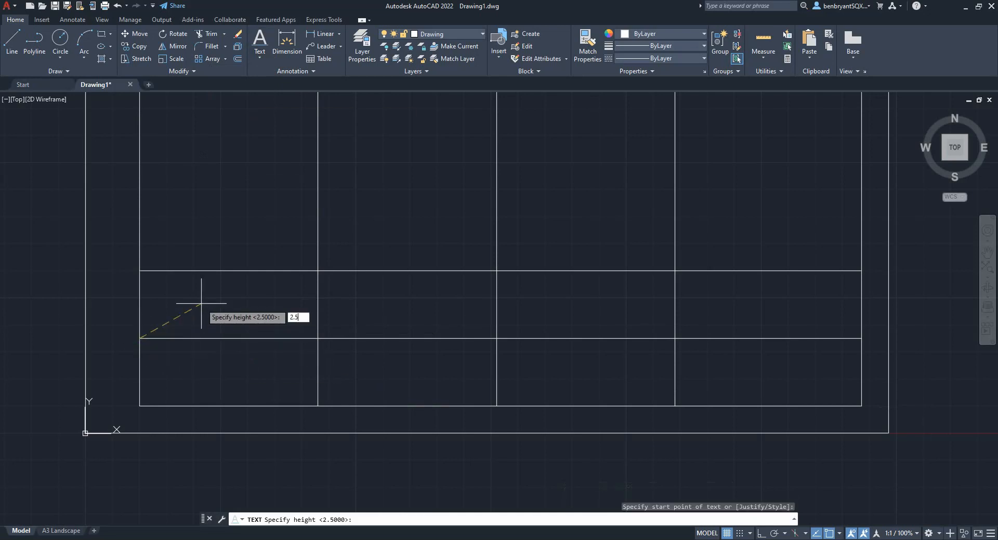
key("enter")
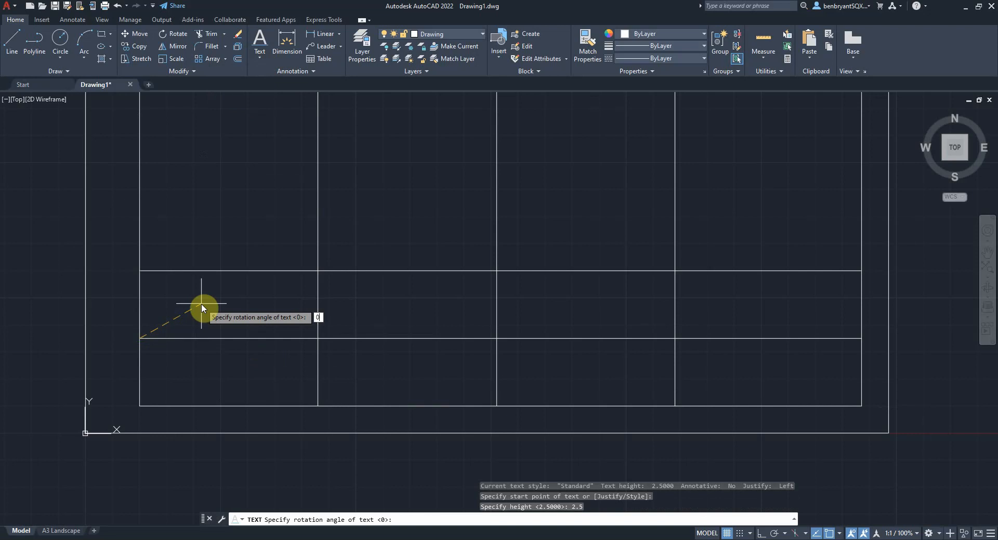
key("enter")
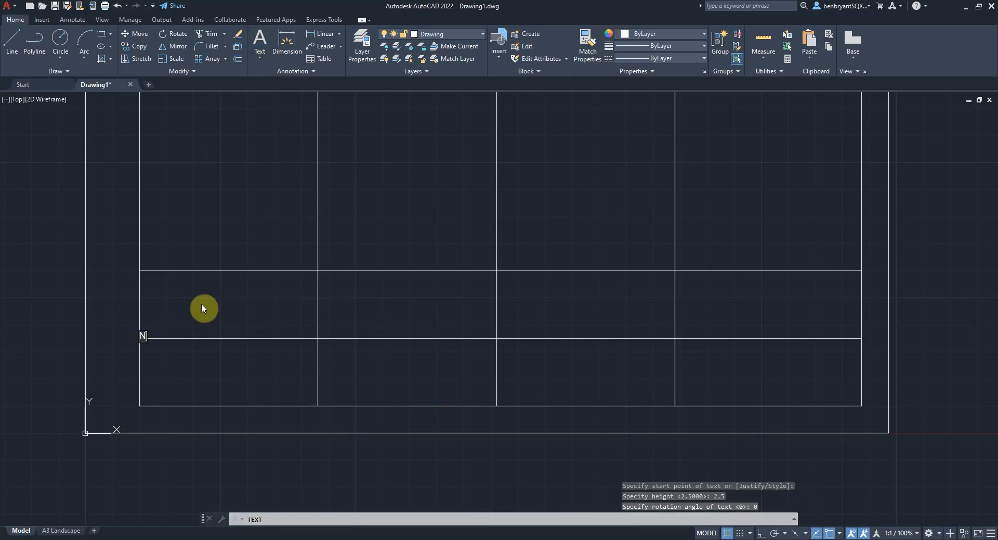
type("NAME:")
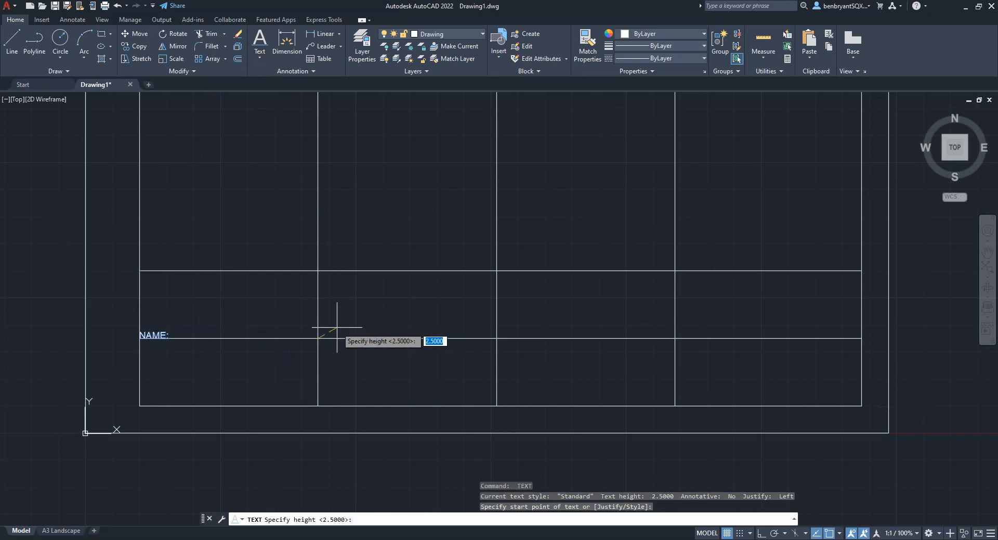
type("1")
type("TITLE:")
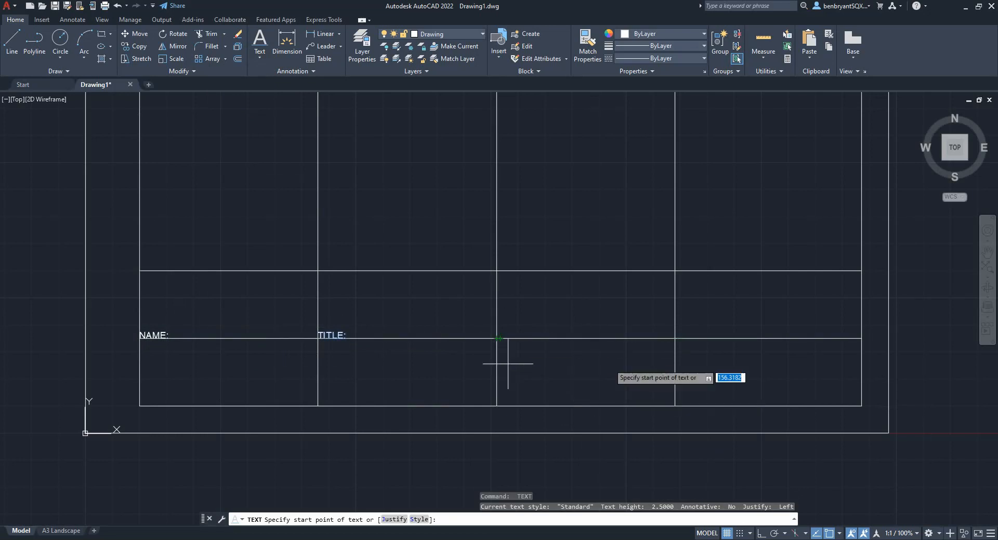
key("Escape")
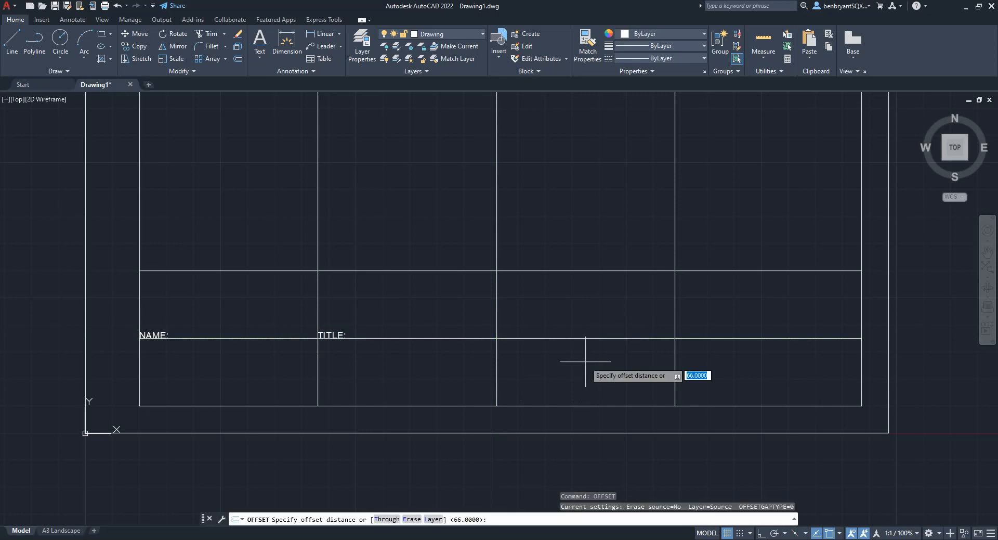
- Offset the bottom title block line upward by 12.5 to split the row
type("12.5")
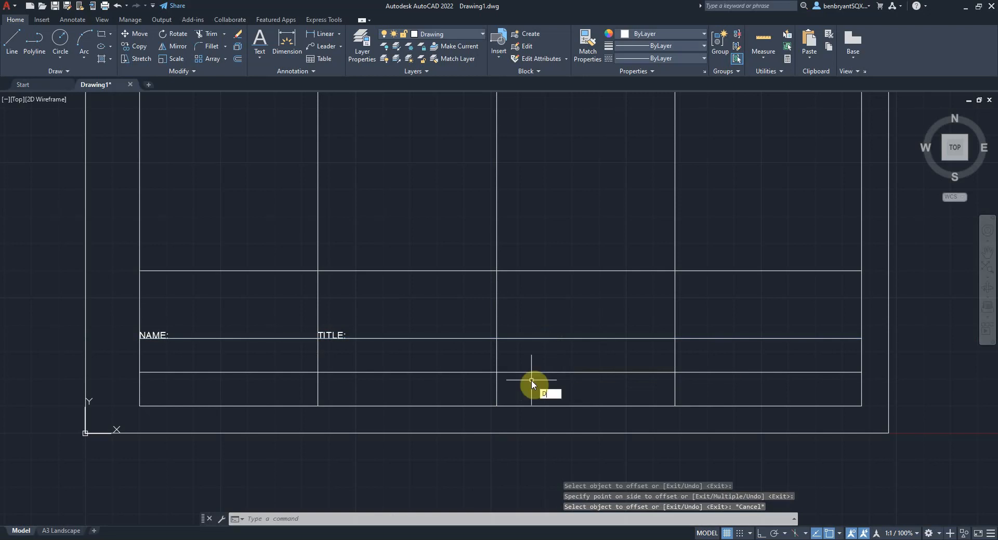
mouse_move(498, 339)
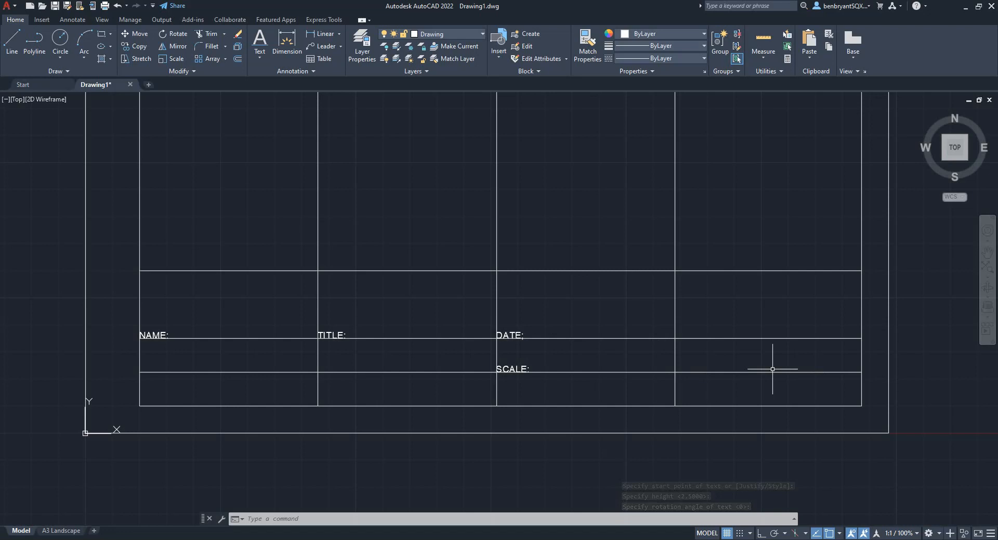
mouse_move(405, 383)
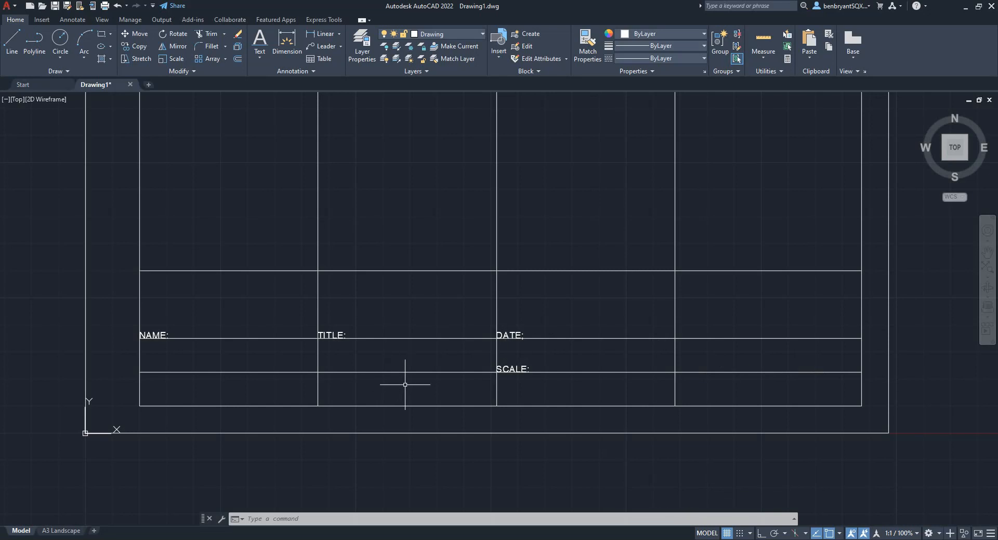
mouse_move(369, 394)
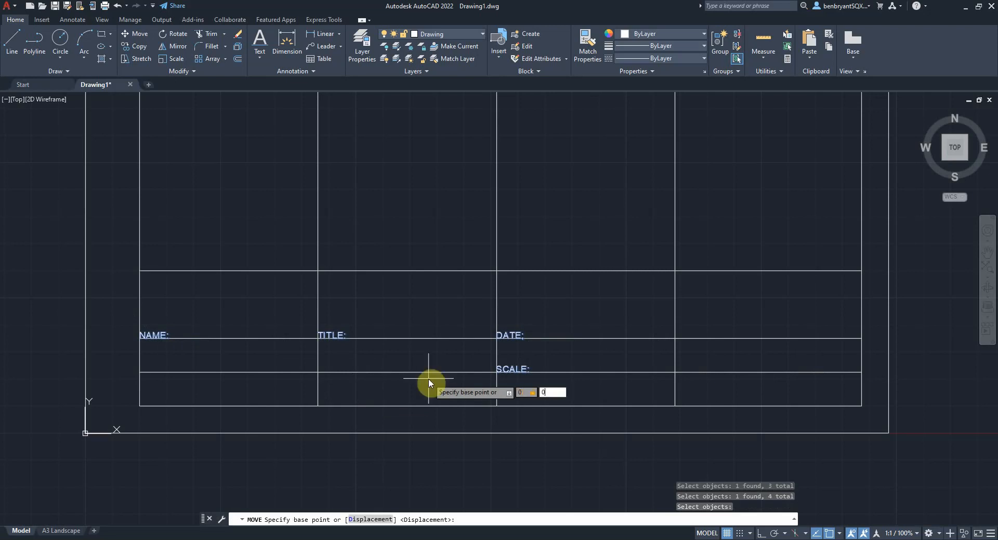
- Move the NAME:, TITLE:, DATE: and SCALE: labels by @2,-4
left_click(428, 369)
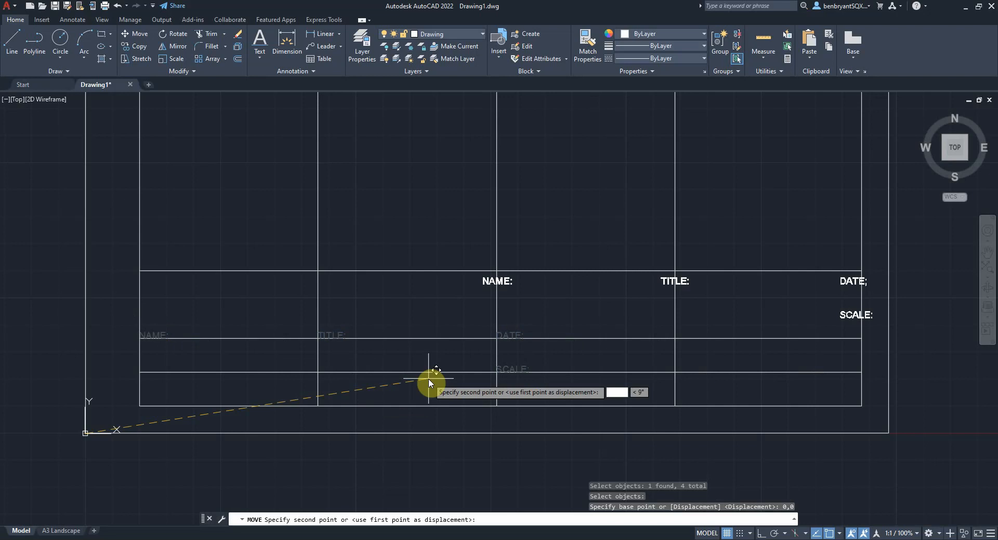
type("2,-4")
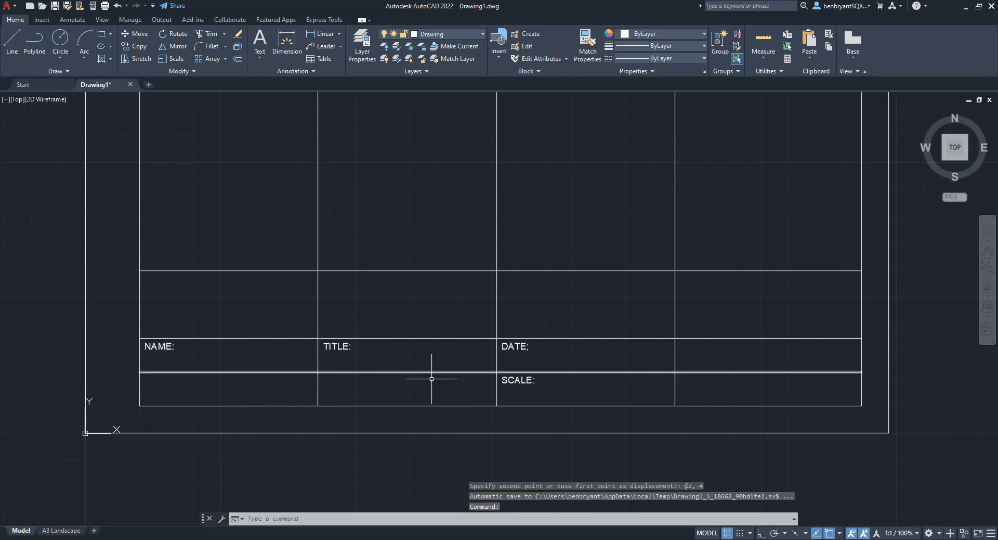
mouse_move(242, 222)
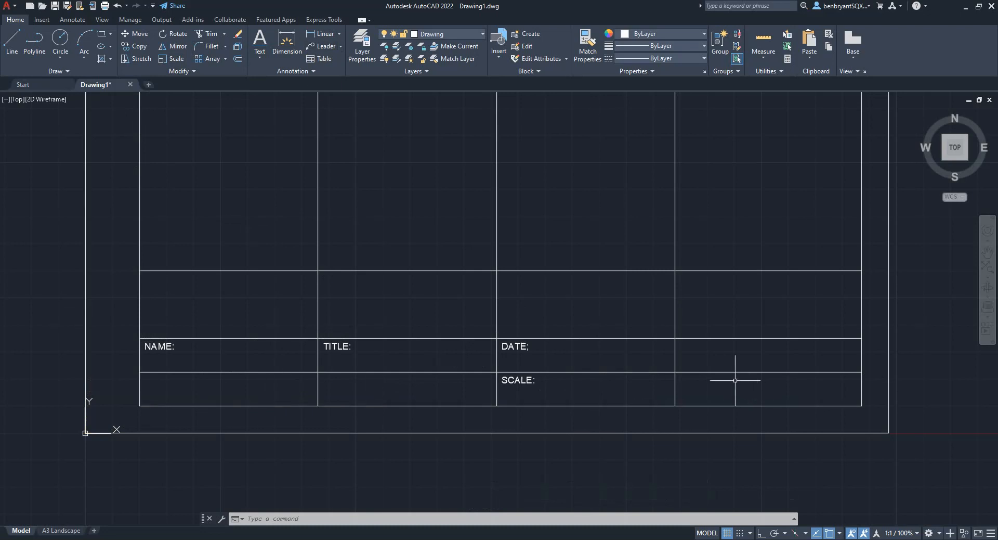
mouse_move(736, 356)
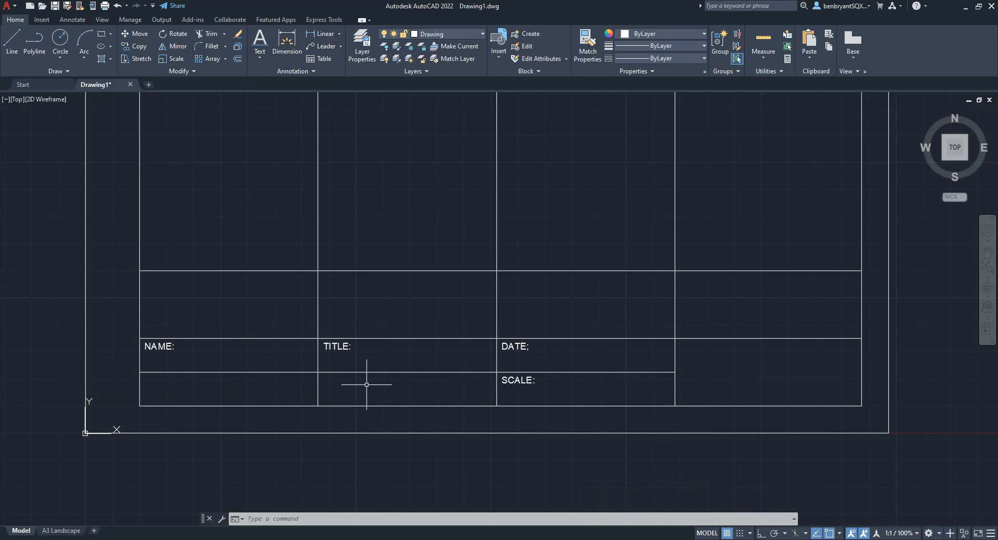
mouse_move(298, 352)
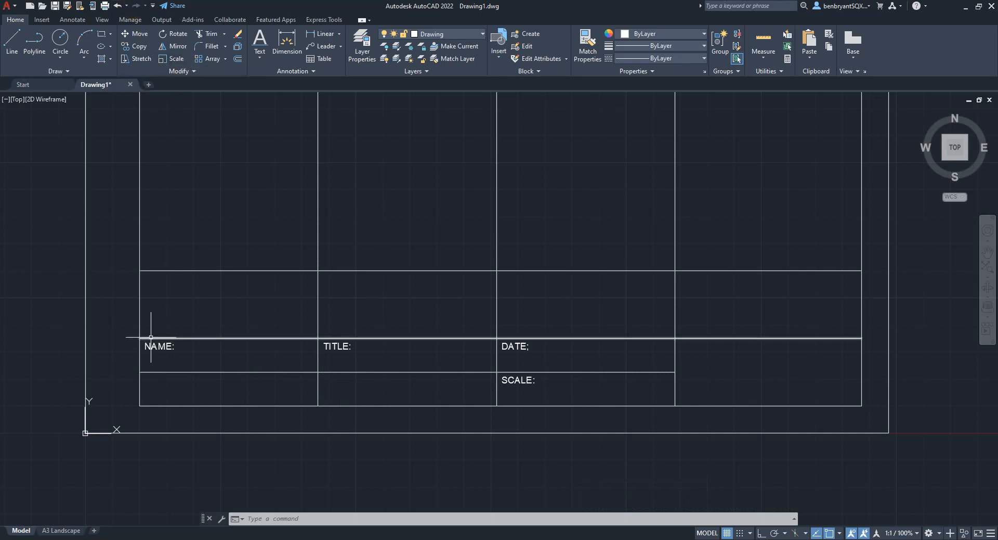
- Copy the NAME: and TITLE: labels down one row with COP
type("COP")
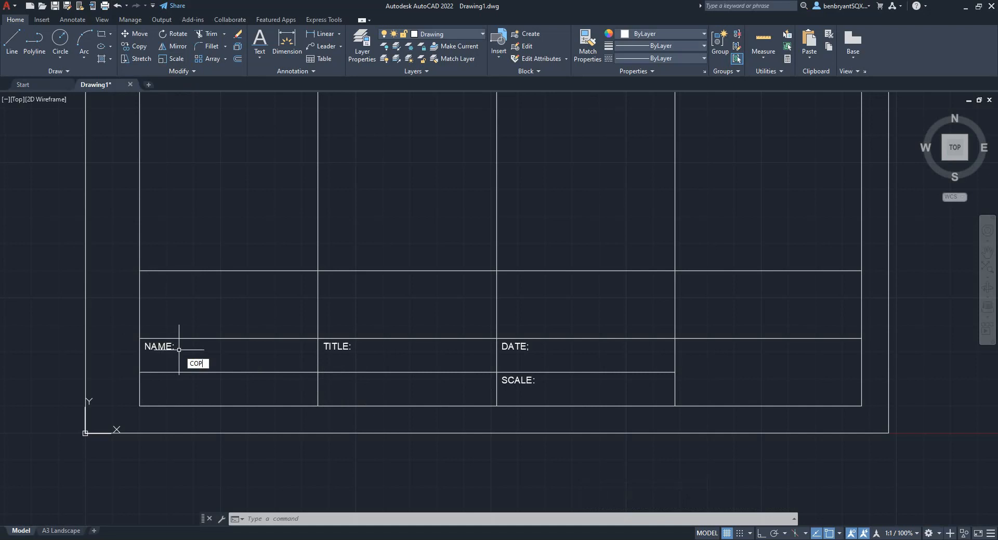
left_click(157, 346)
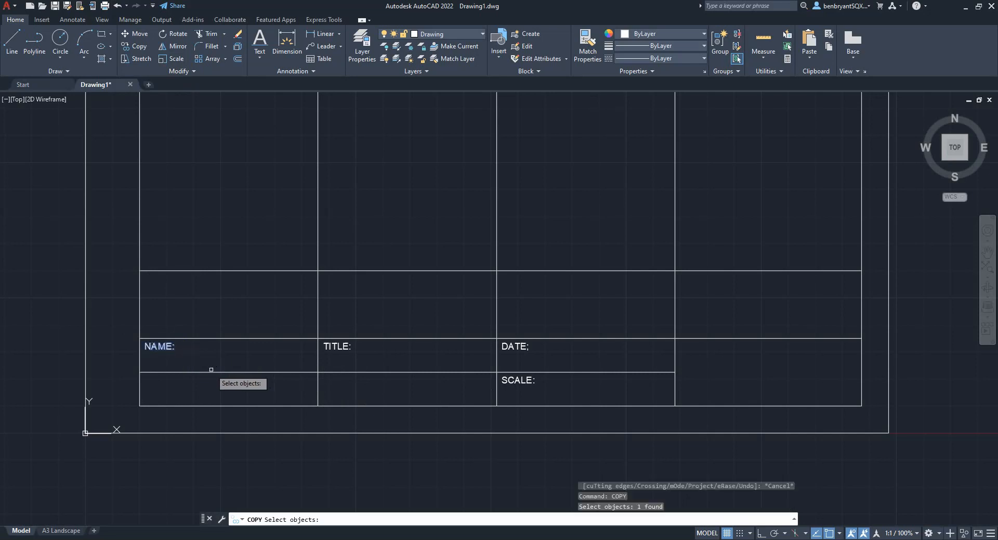
left_click(336, 347)
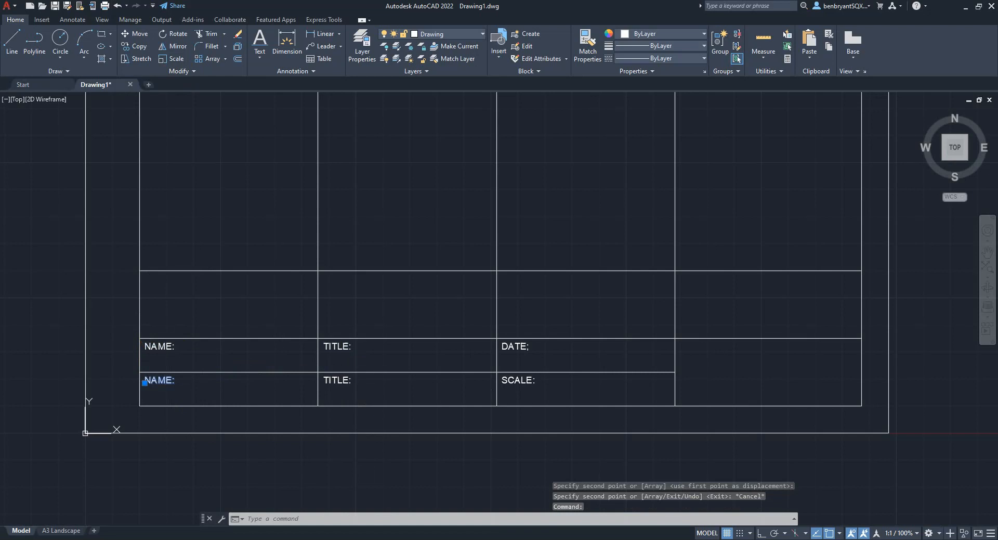
- Change the copied labels' text to APPD: and DWG NO:
type("app")
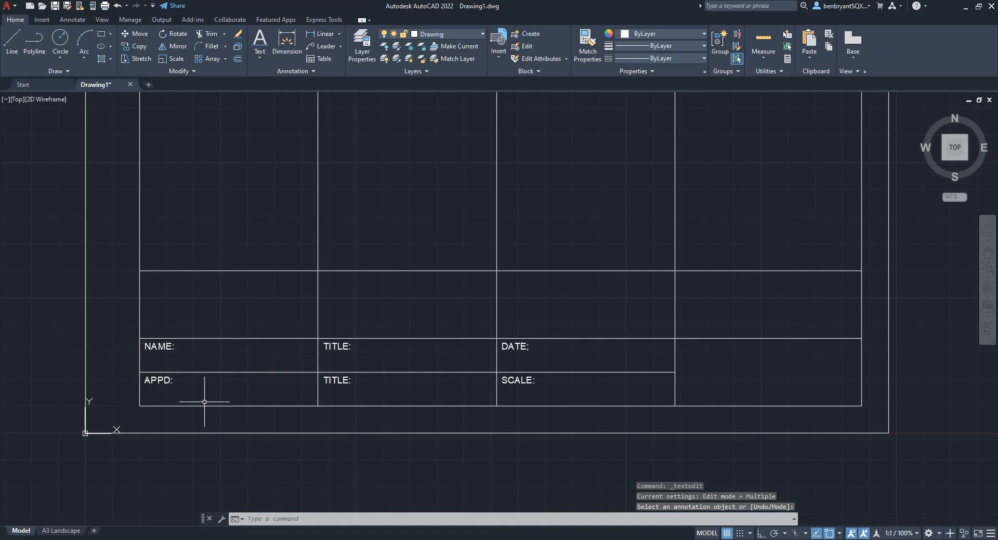
left_click(335, 380)
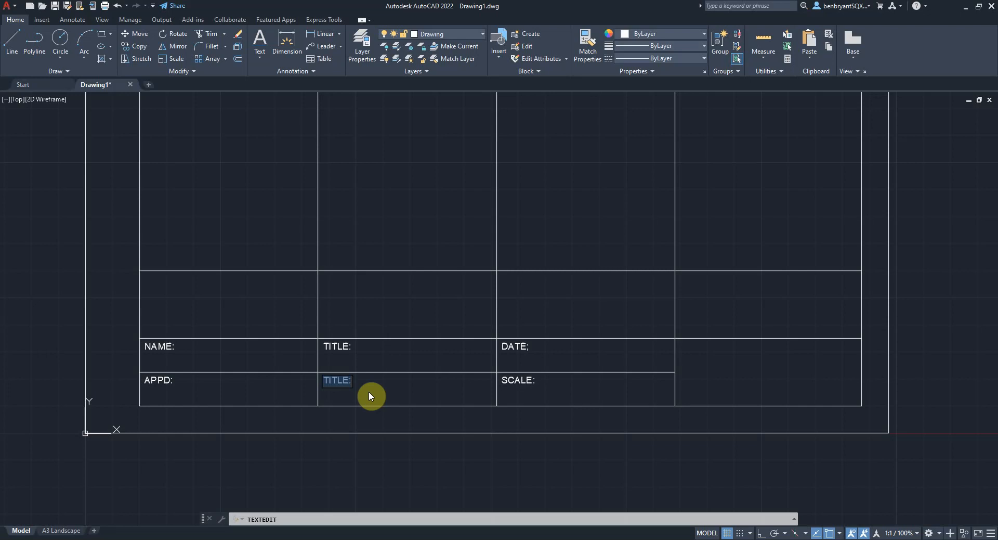
type("Dwg")
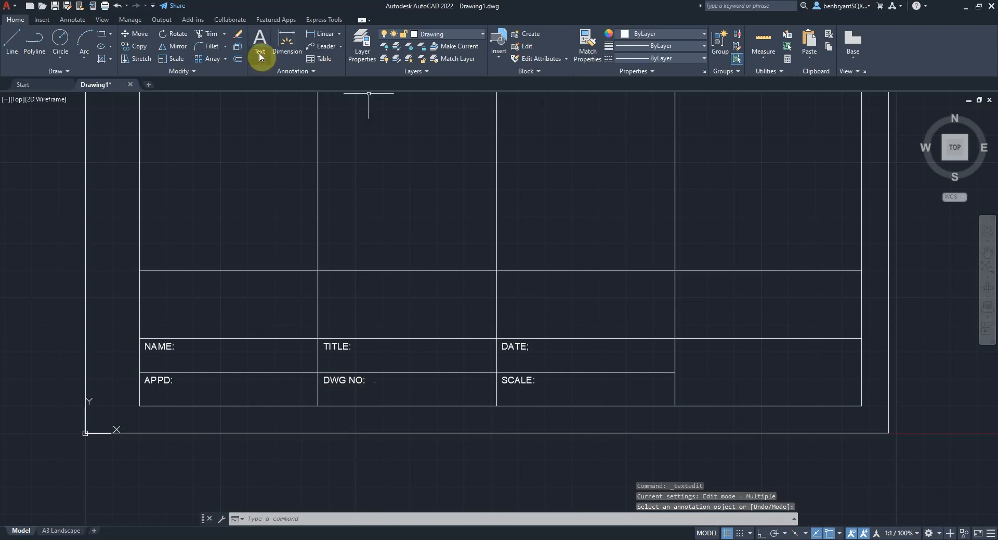
left_click(258, 40)
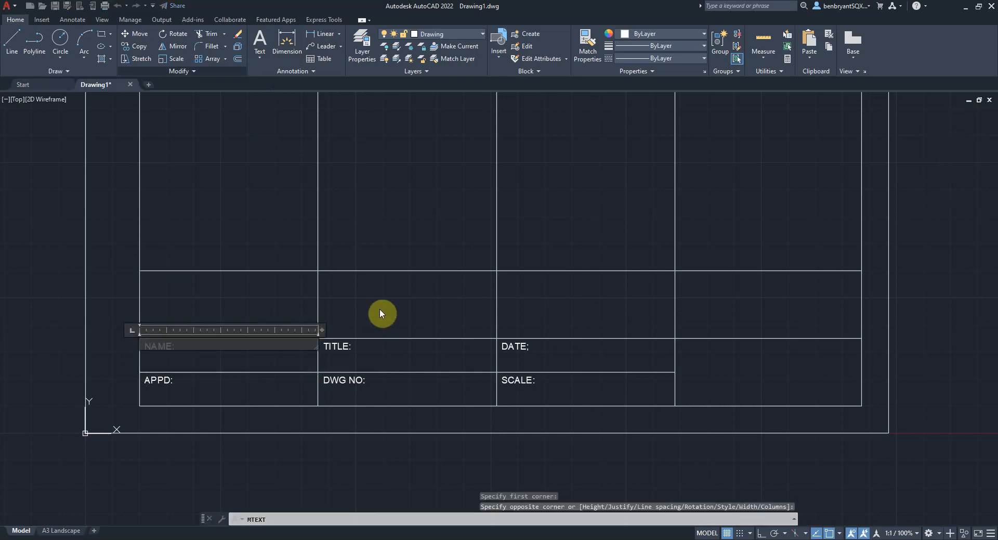
left_click(358, 43)
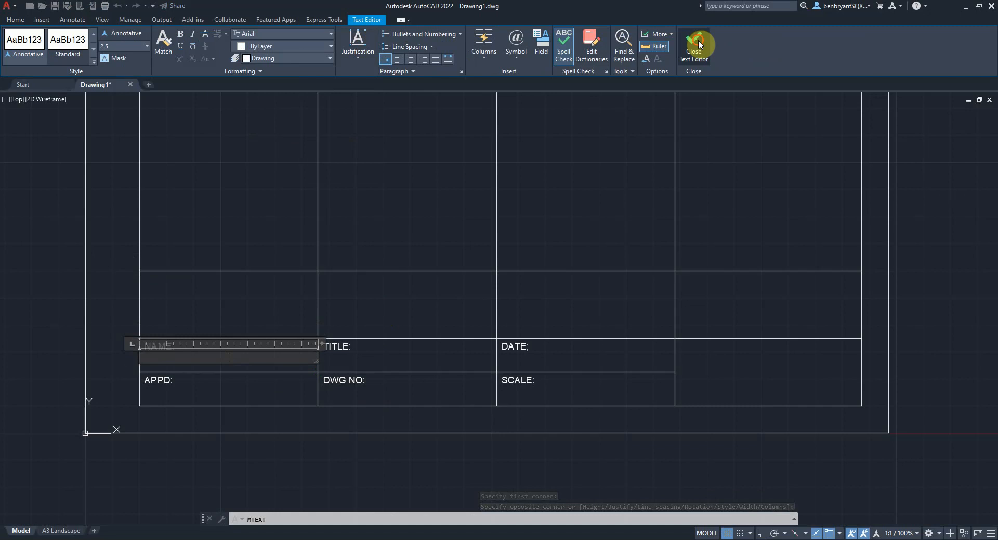
left_click(693, 45)
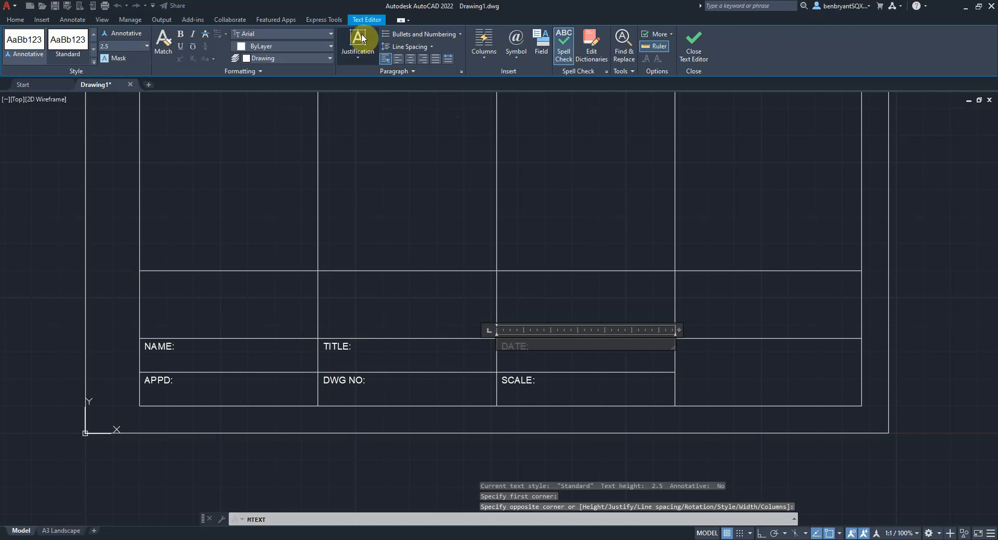
left_click(358, 45)
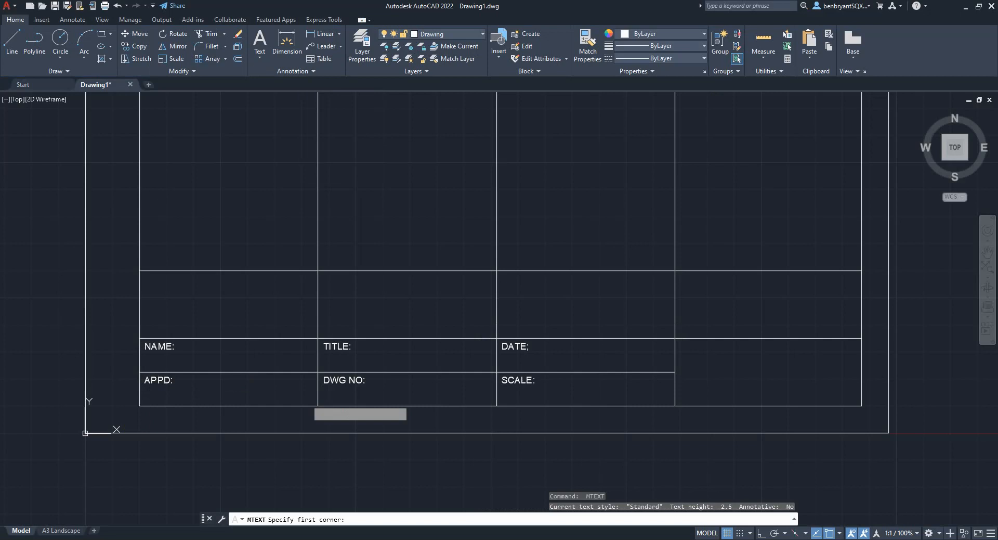
left_click(140, 372)
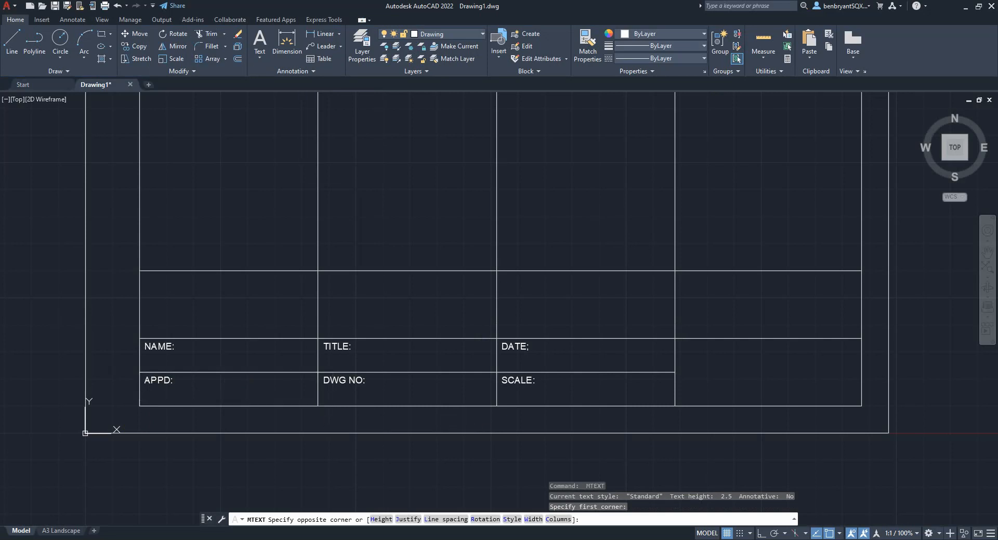
left_click(140, 363)
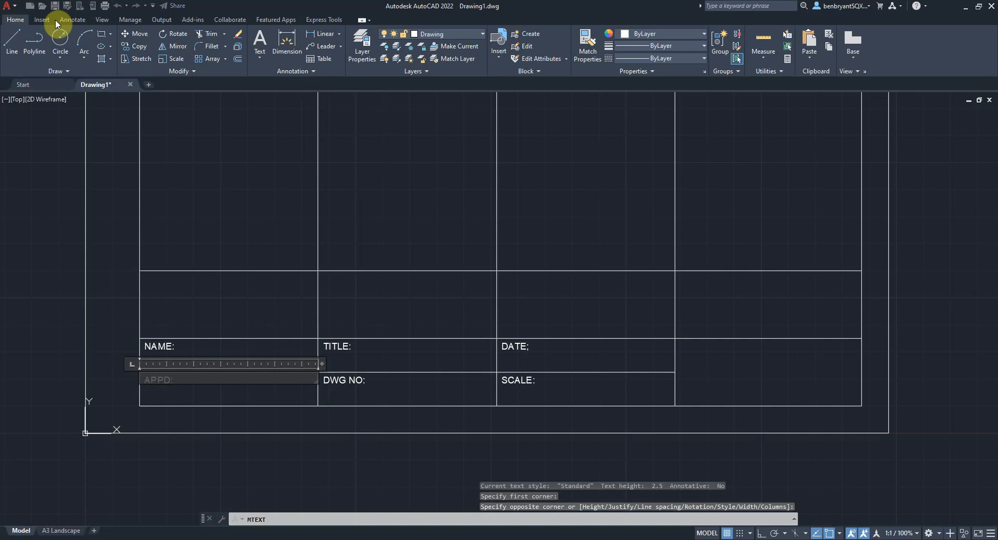
left_click(358, 46)
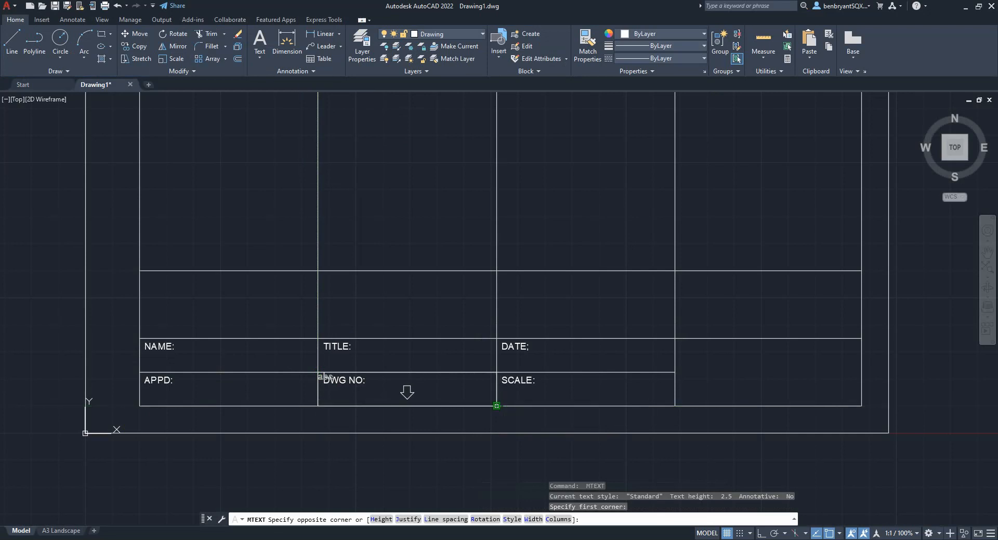
left_click_drag(496, 405, 318, 363)
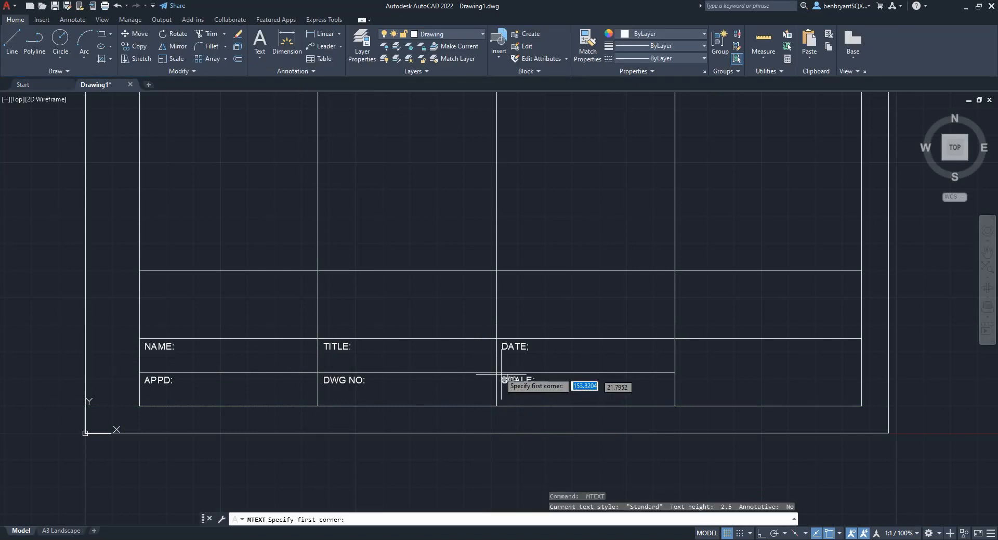
left_click(497, 376)
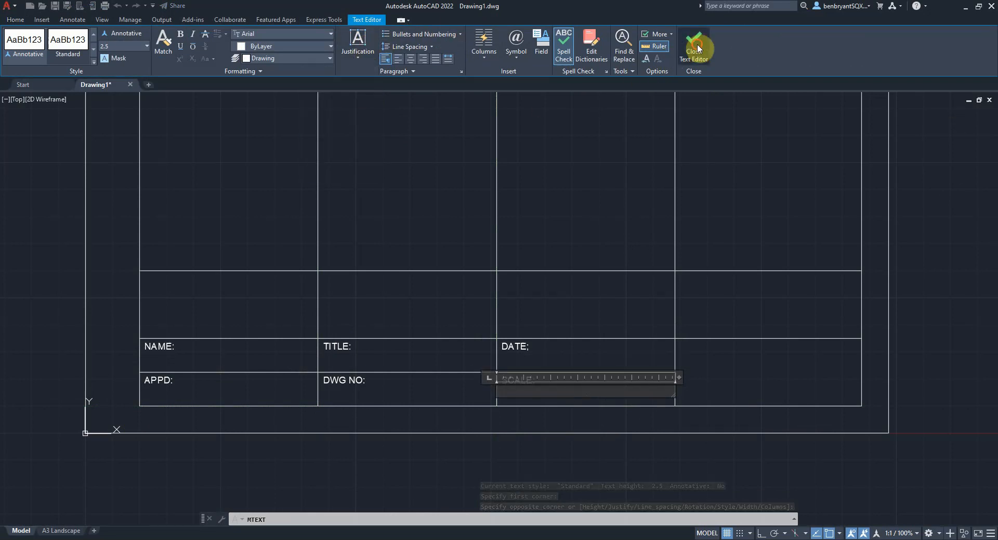
left_click(693, 48)
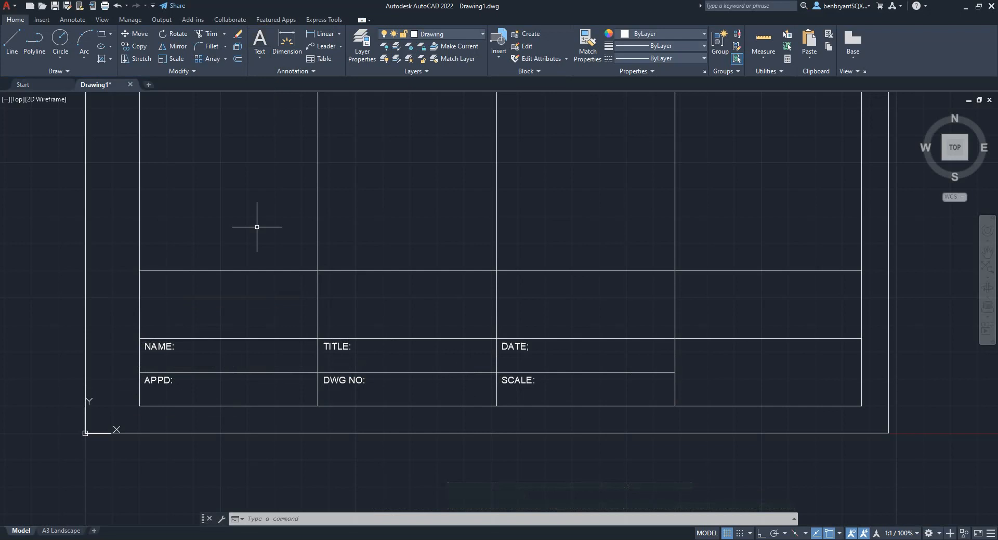
- Place multiline text XXXXXX in a box across the NAME cell
left_click(259, 42)
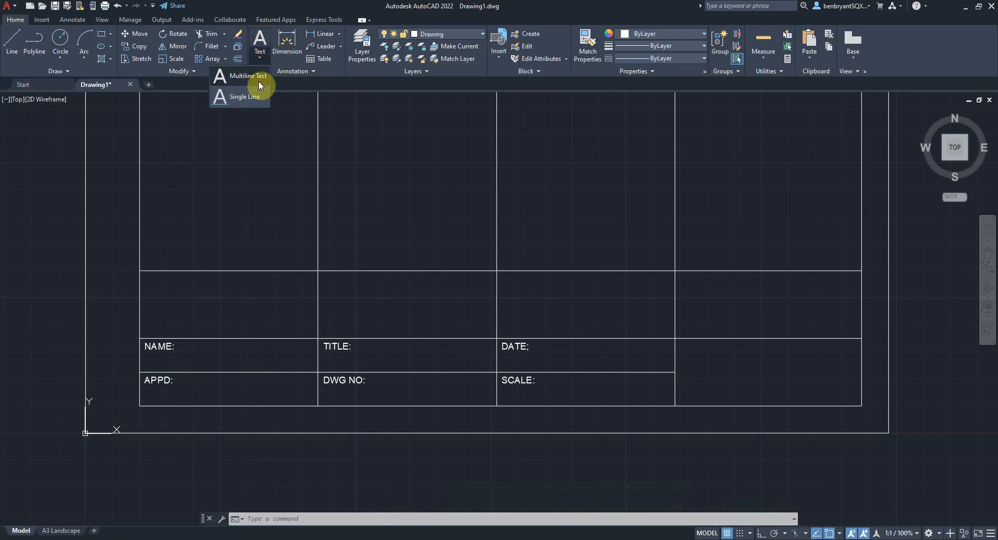
left_click(249, 76)
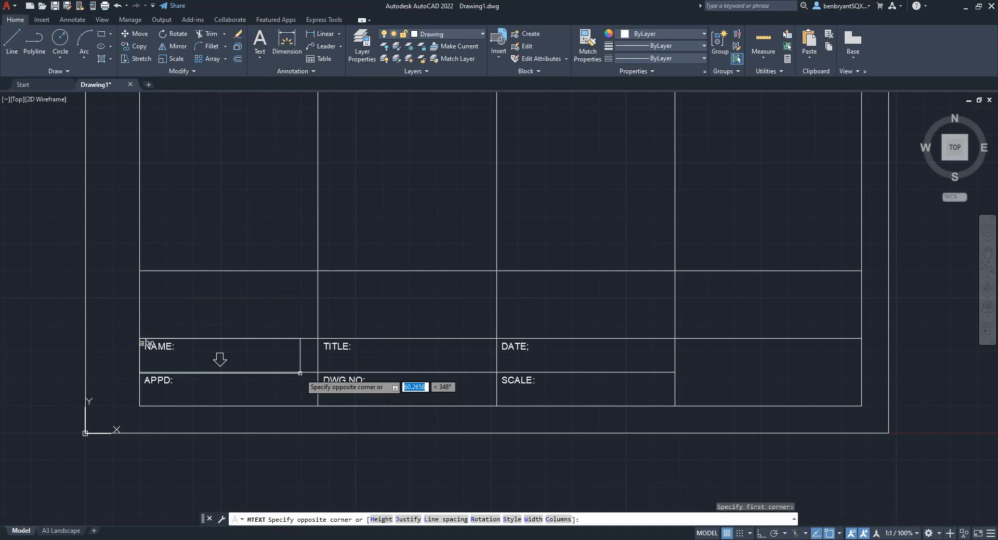
left_click(290, 392)
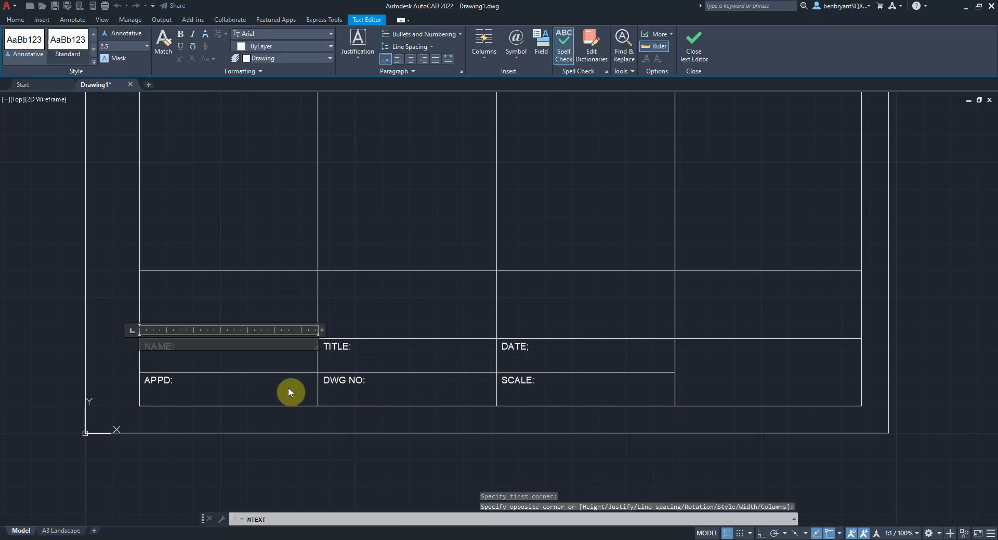
left_click(357, 41)
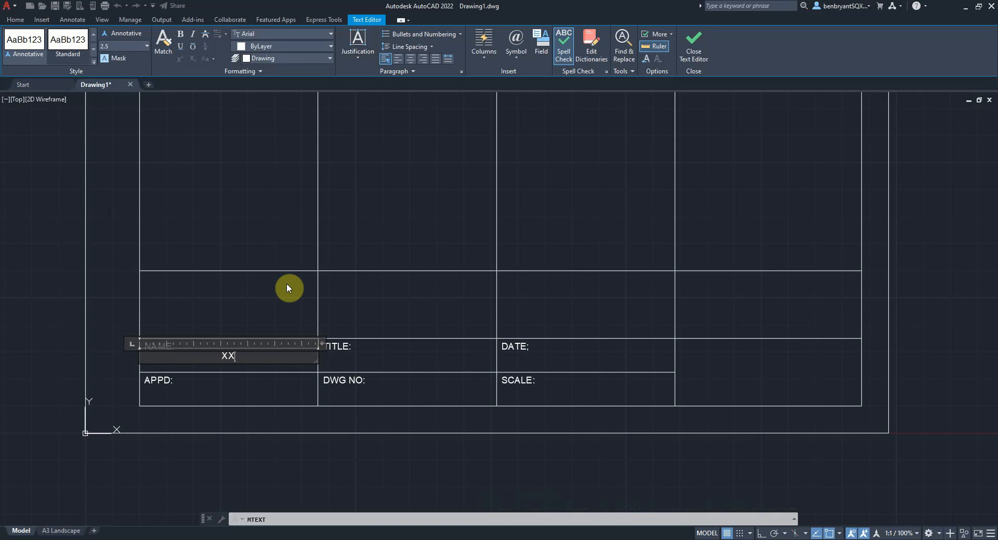
type("XXXX")
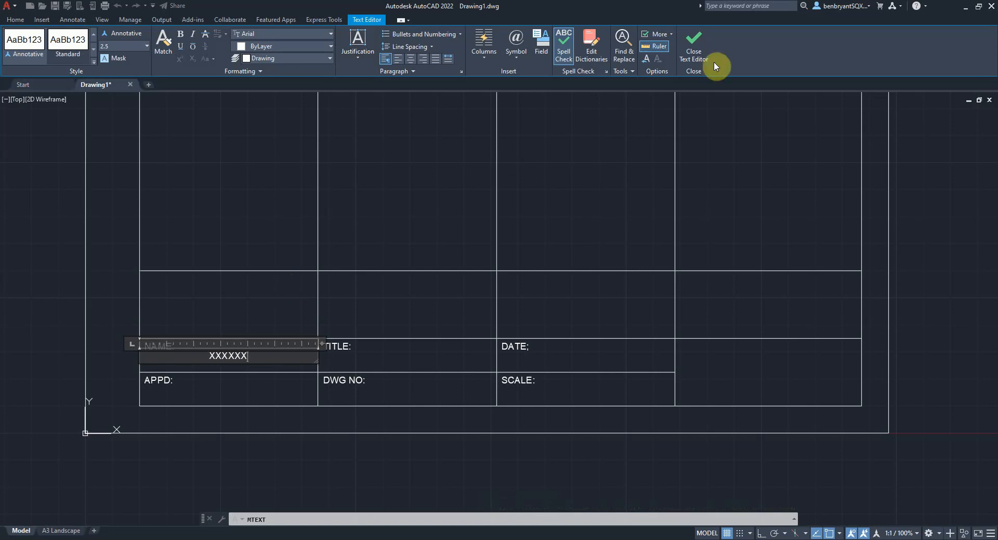
left_click(692, 45)
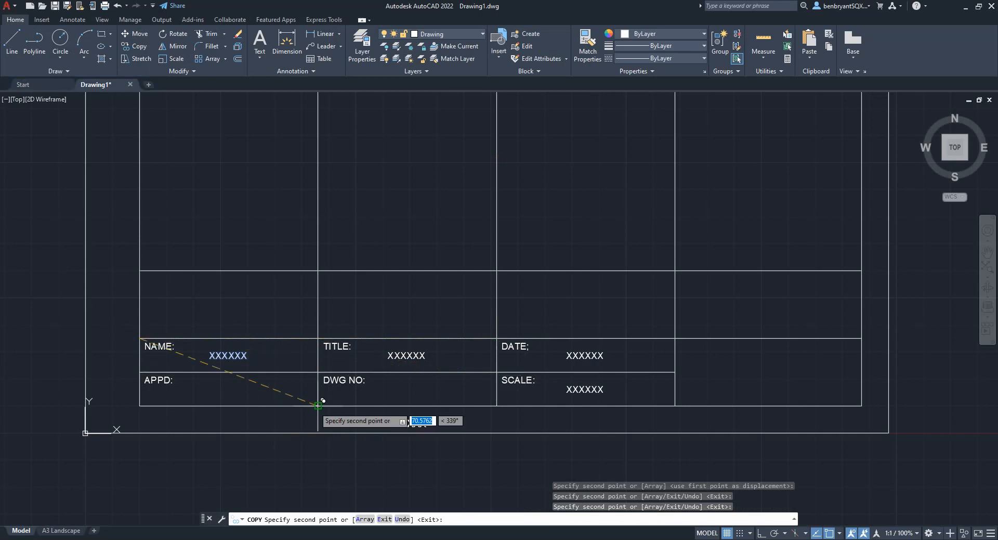
mouse_move(140, 372)
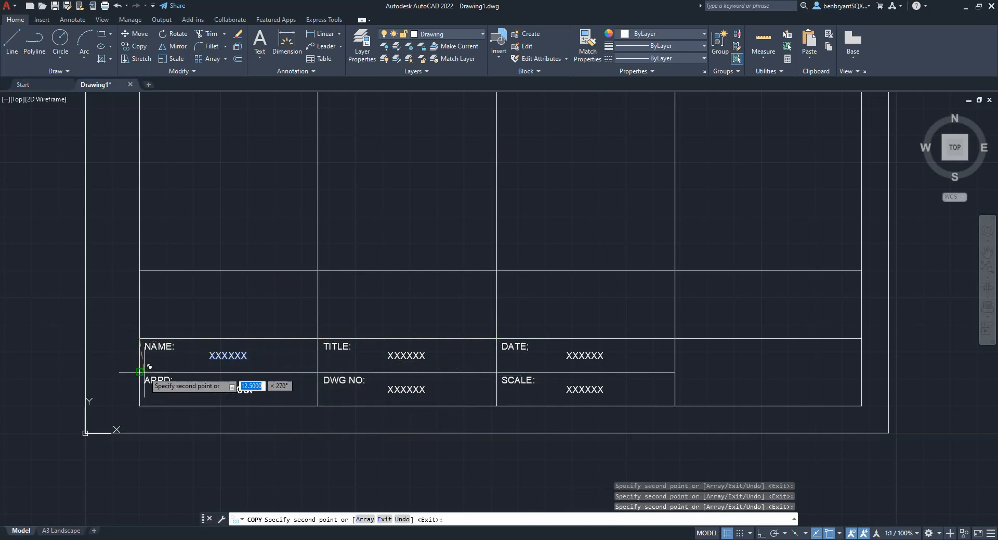
- Finish copying the XXXXXX placeholder into the APPD cell
key("Escape")
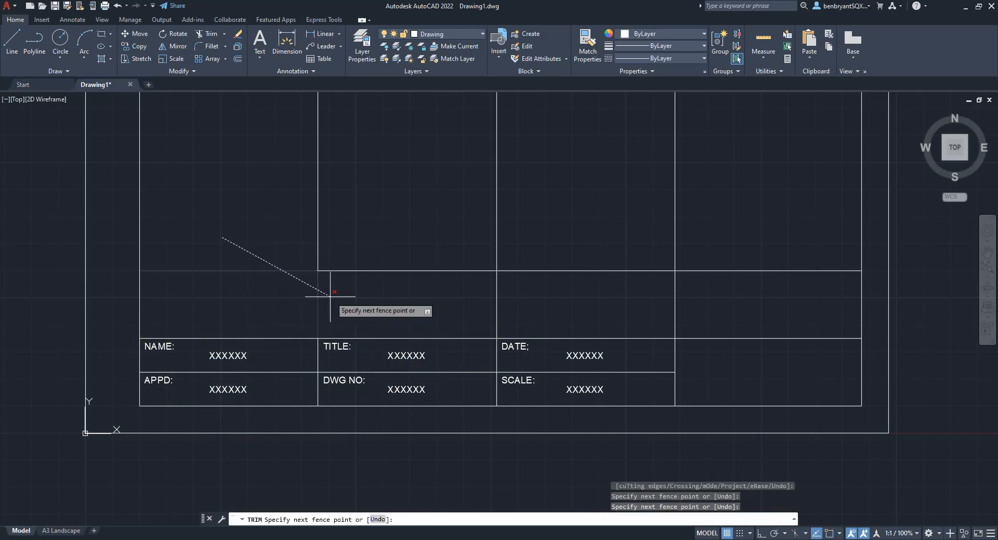
mouse_move(723, 227)
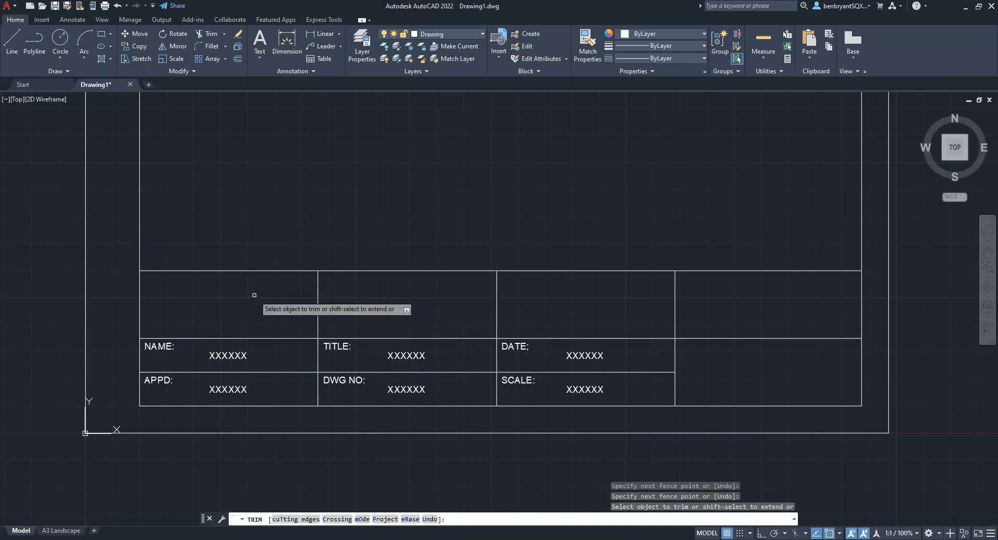
- Trim the leftover gridline above the title block
left_click(255, 295)
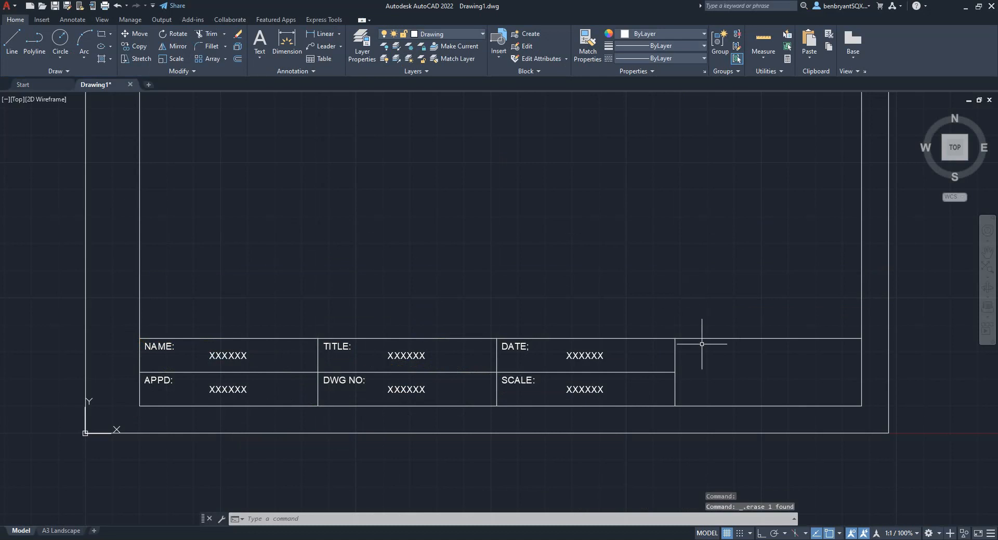
left_click(42, 19)
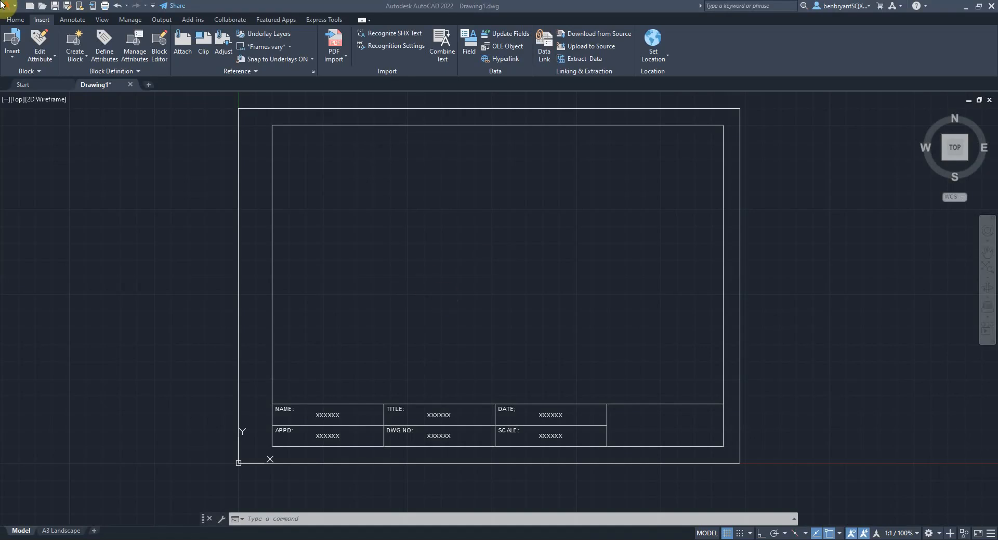
mouse_move(182, 50)
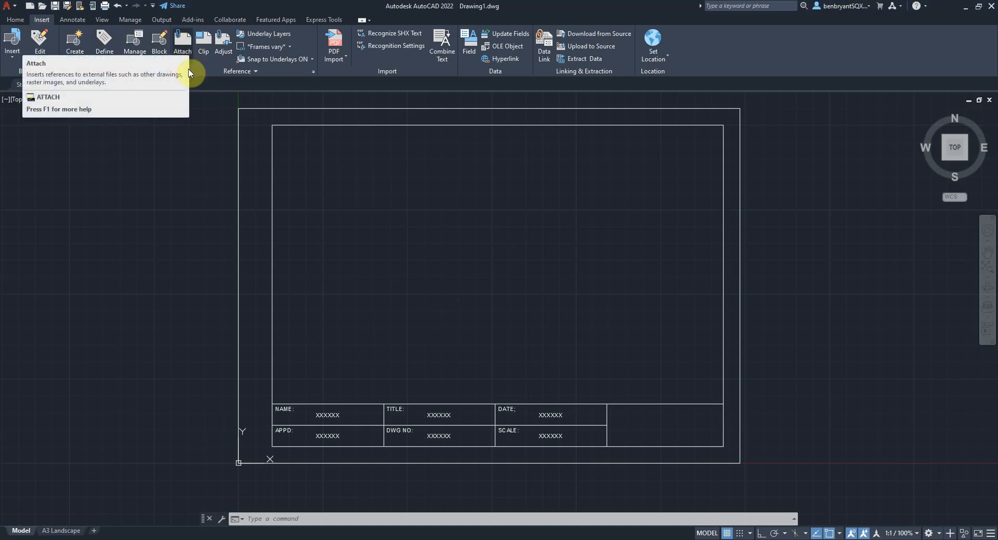
- Attach the Example Inc logo image at scale 1 above the title block and select it
left_click(182, 42)
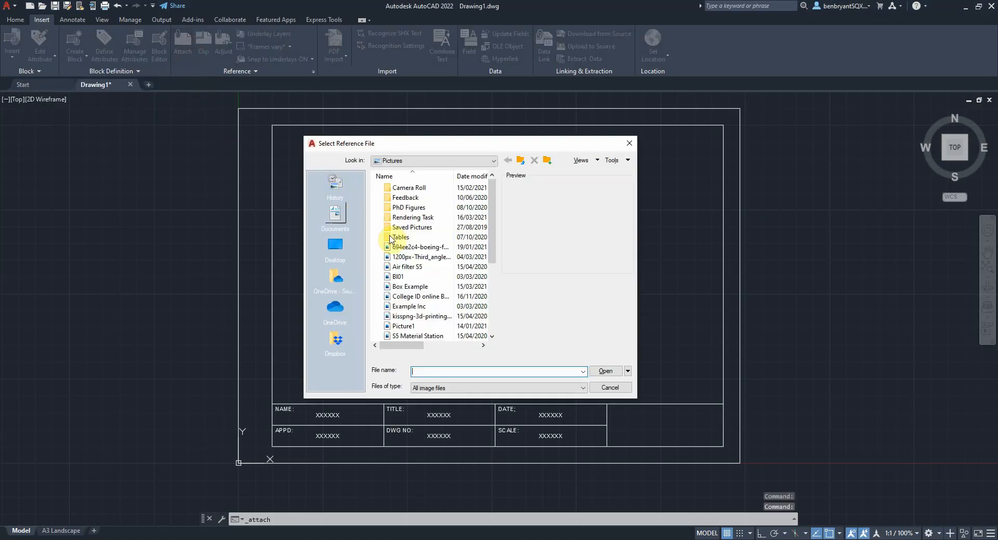
left_click(610, 387)
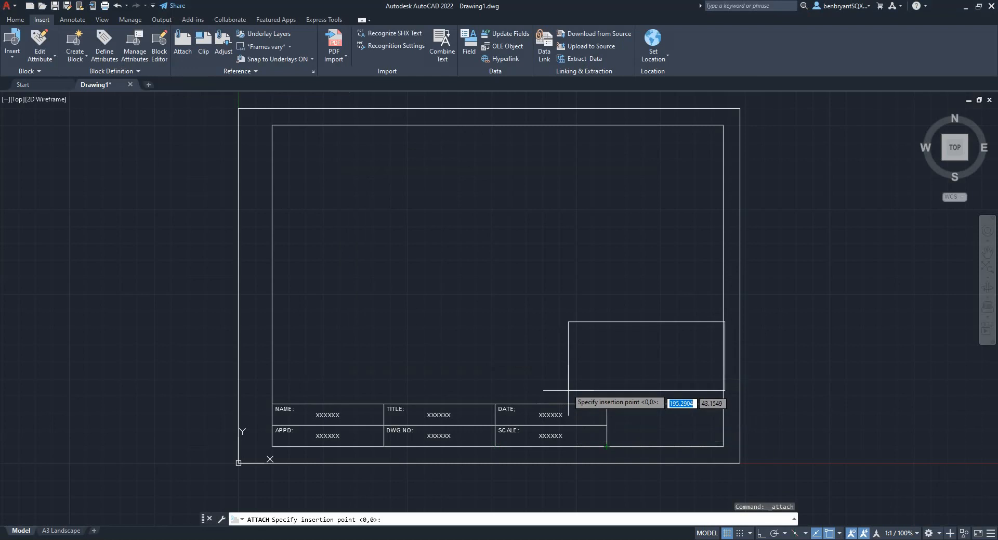
left_click(576, 363)
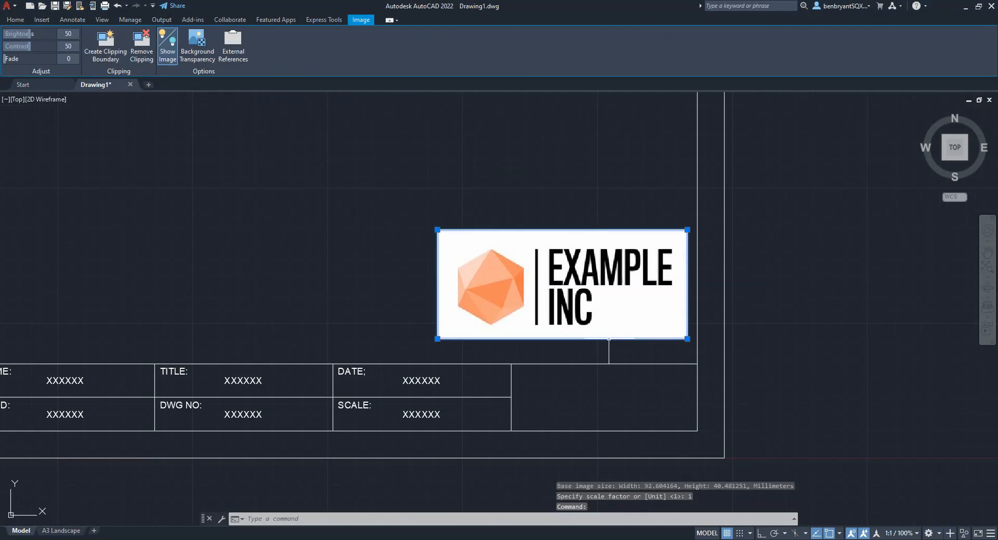
left_click(437, 338)
type("M")
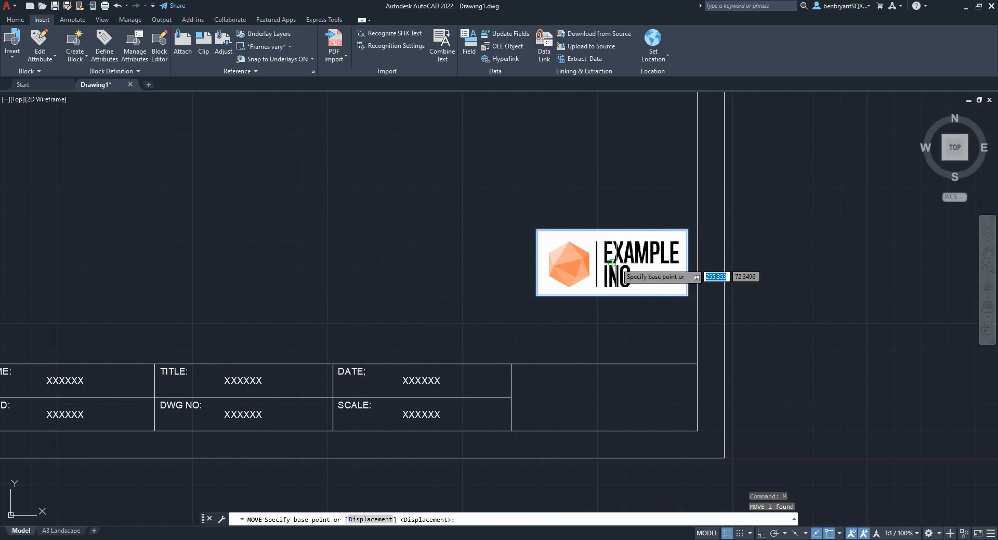
- Scale the Example Inc logo down by dragging its corner grip
left_click(611, 262)
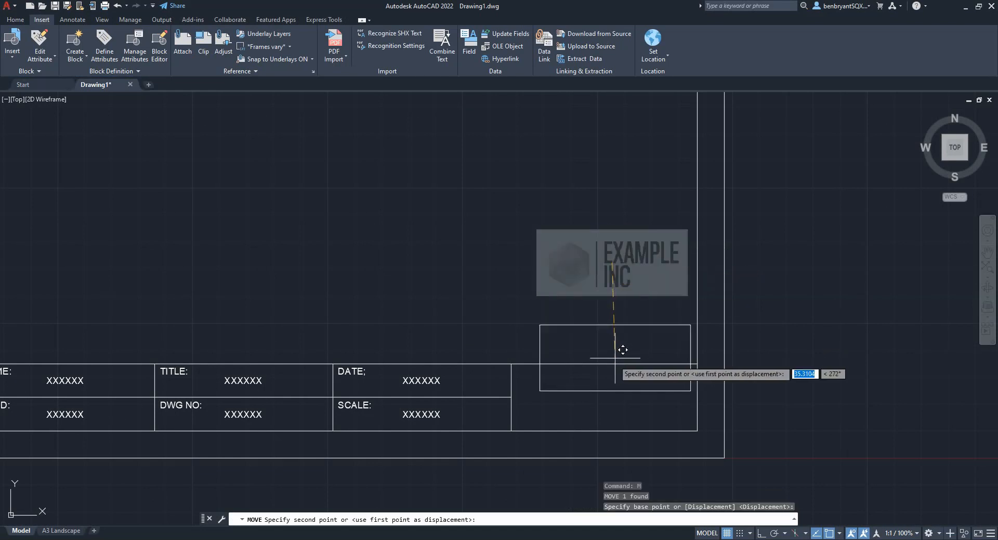
mouse_move(624, 357)
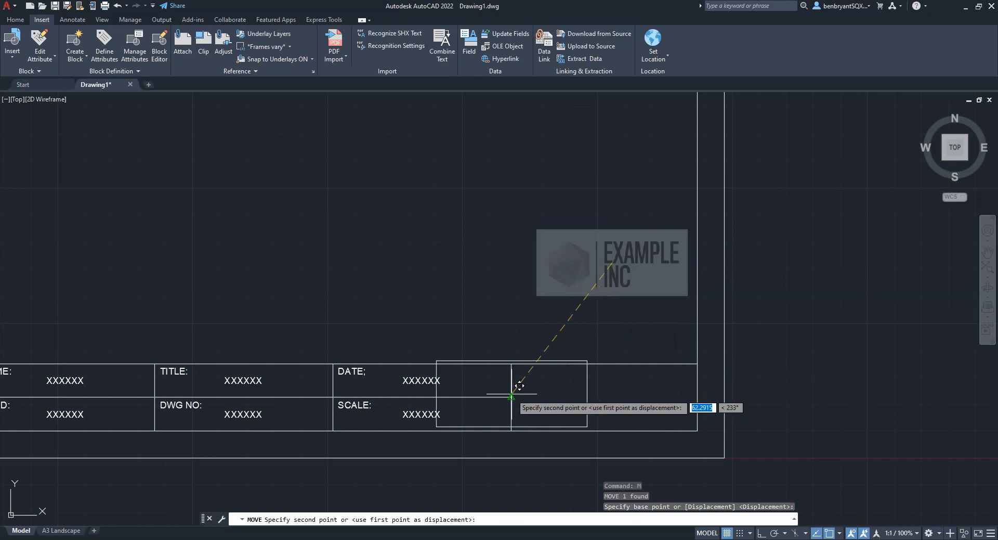
mouse_move(613, 390)
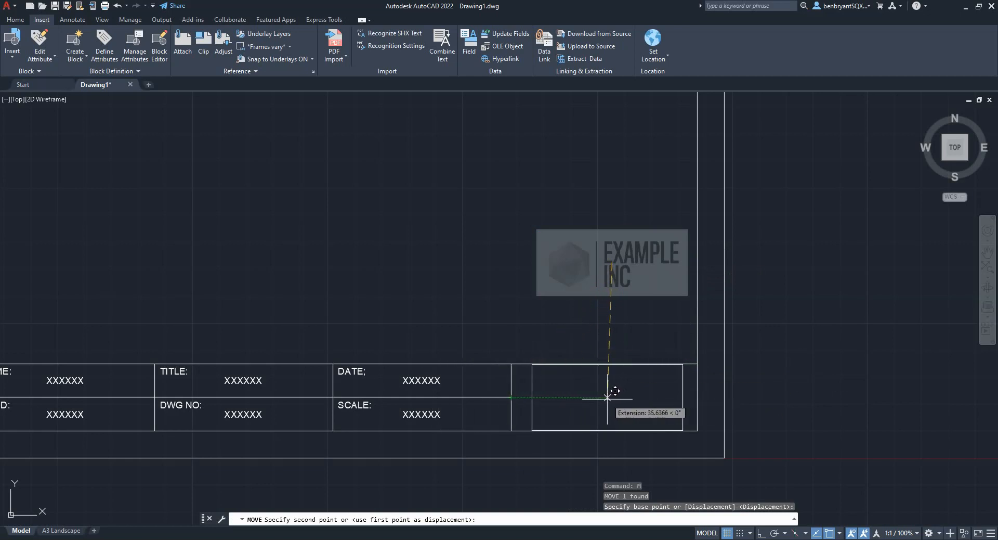
mouse_move(555, 304)
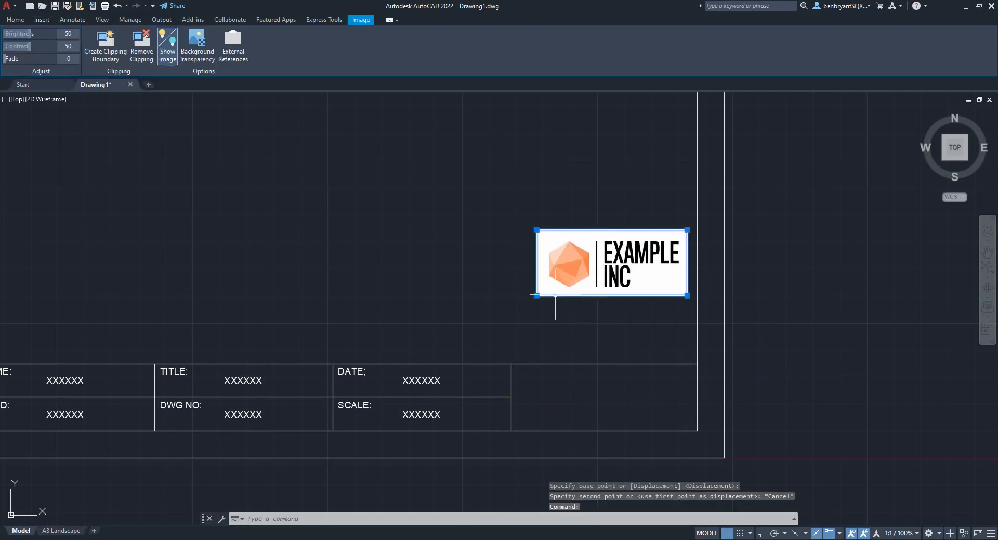
left_click(535, 295)
type("10")
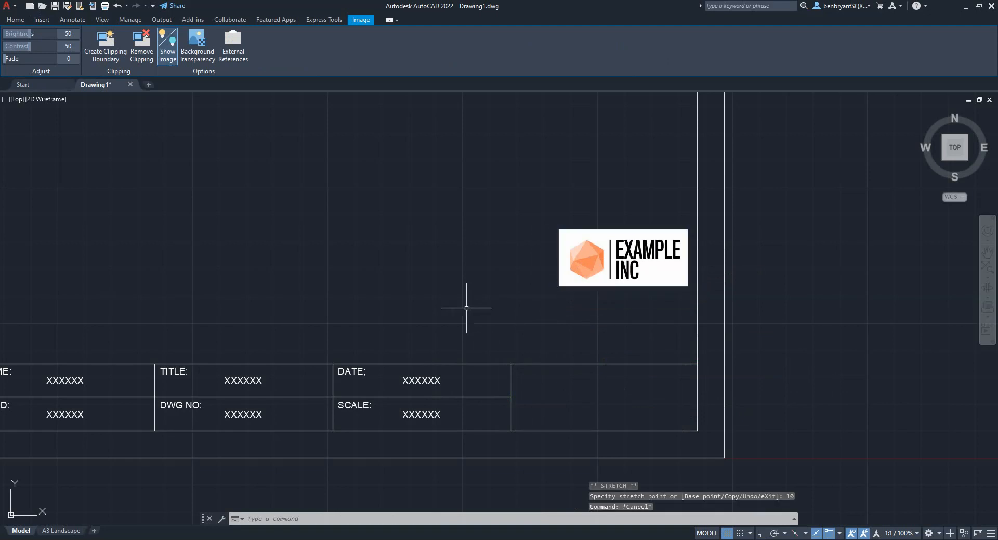
left_click(14, 20)
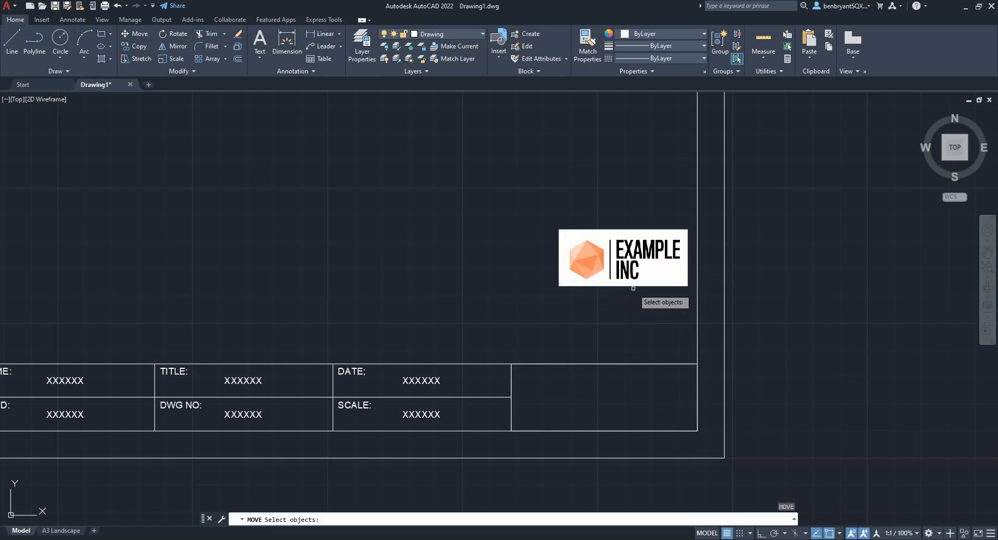
- Move the logo into the title block's empty right-hand box and zoom out
left_click(621, 257)
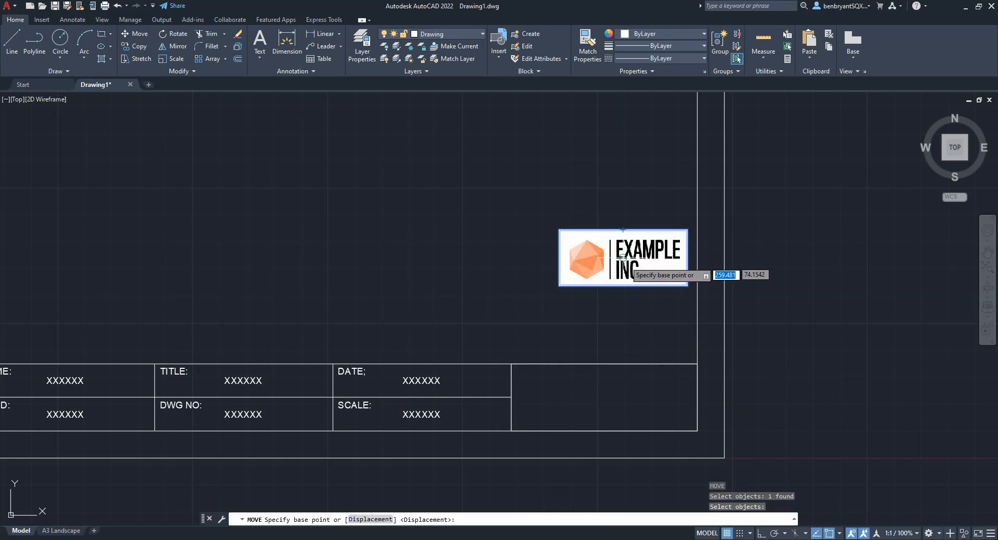
left_click(623, 257)
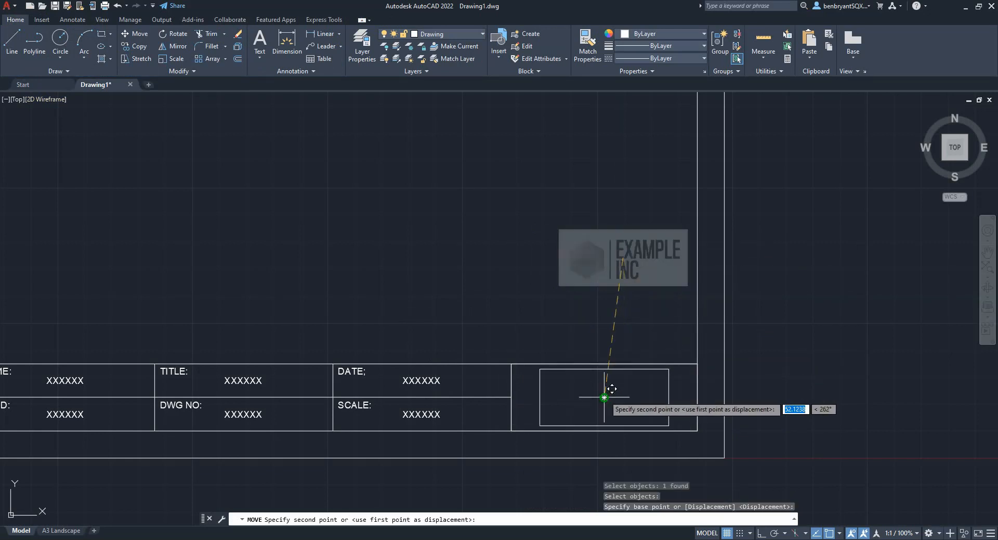
left_click(604, 396)
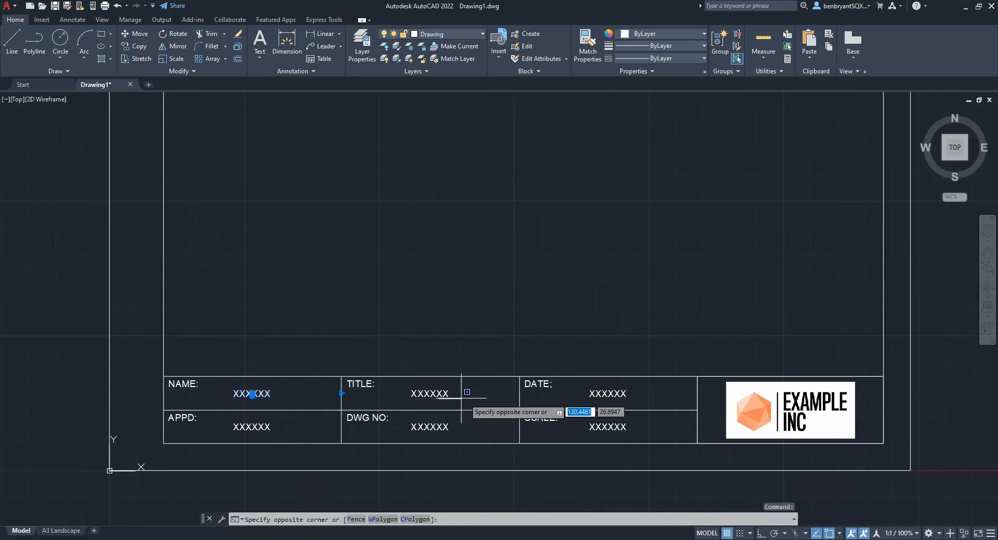
key("Escape")
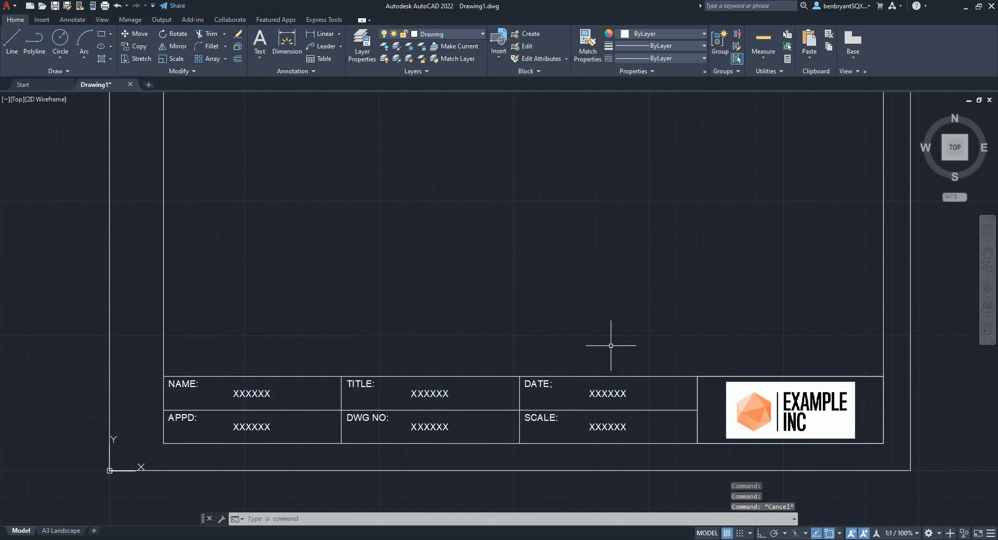
scroll("down", 3)
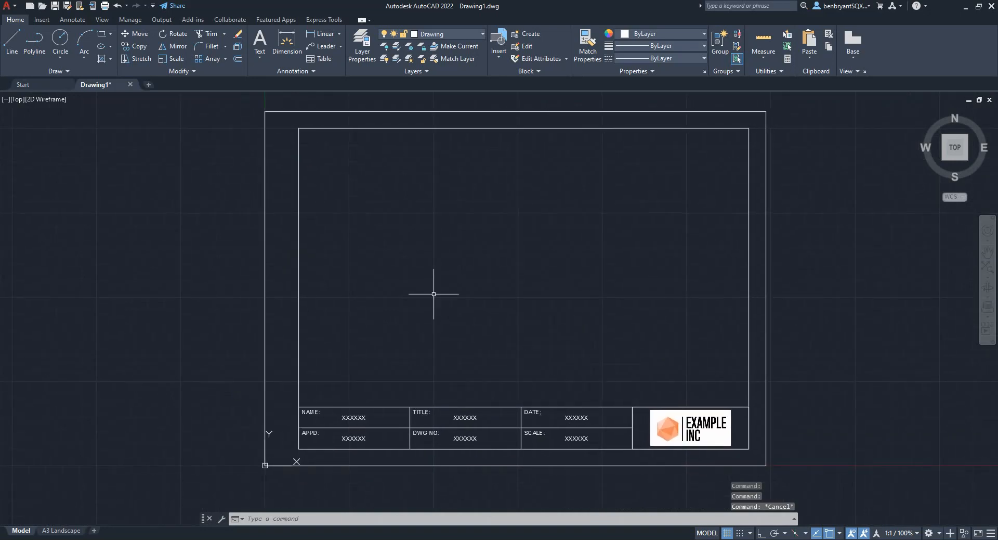
mouse_move(93, 514)
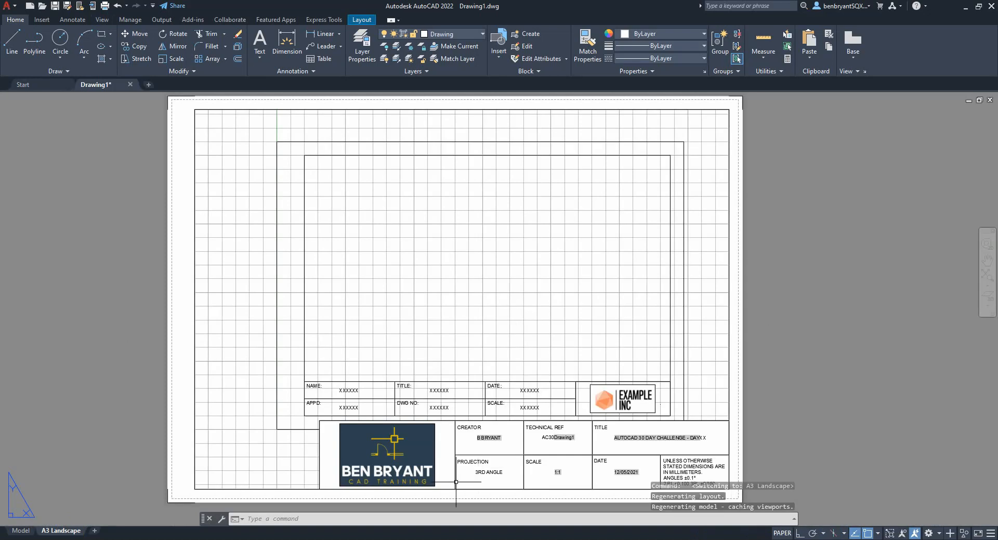
mouse_move(309, 427)
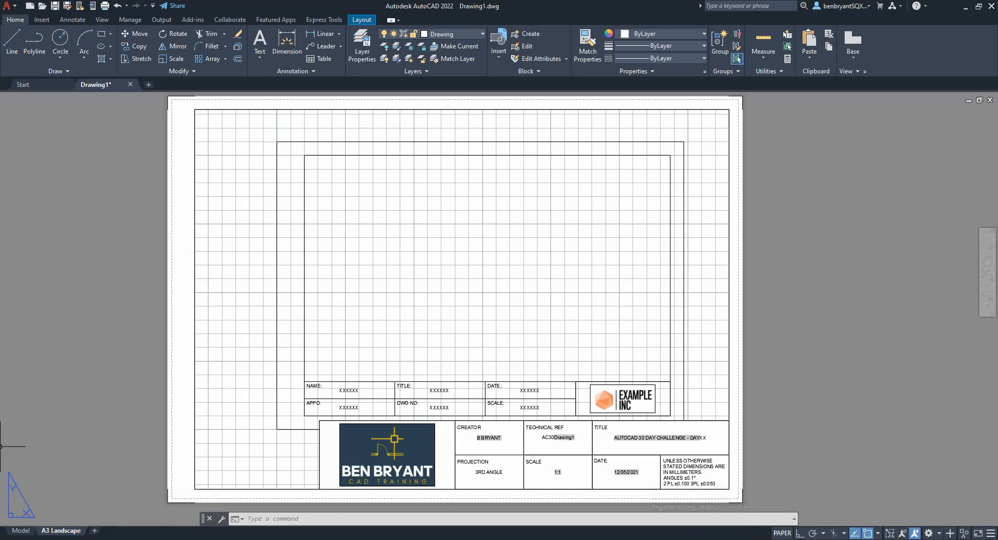
left_click(20, 530)
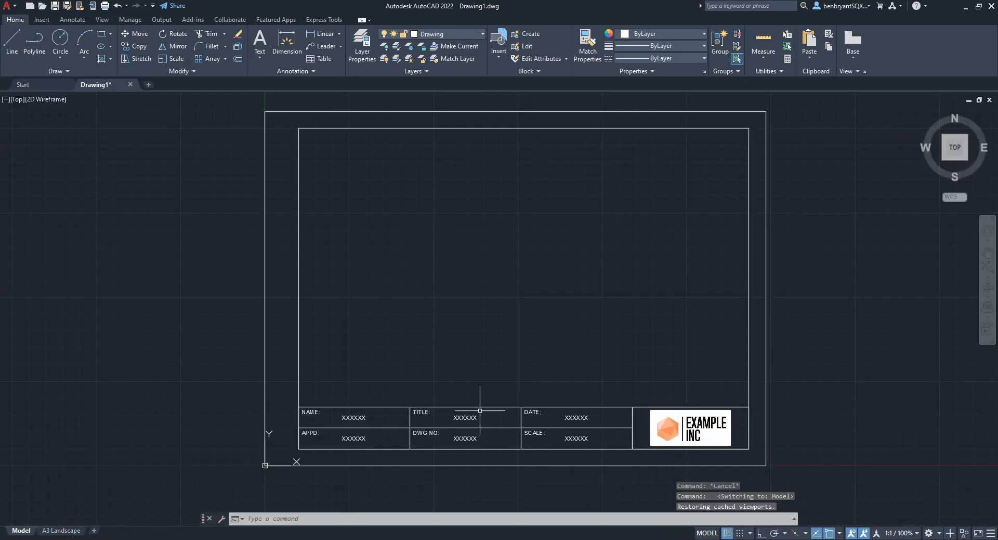
mouse_move(587, 267)
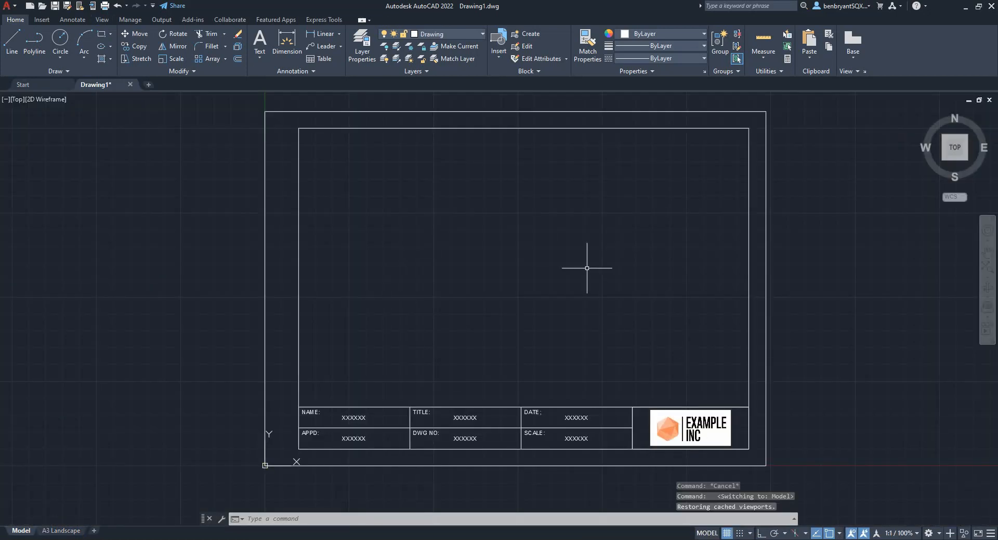